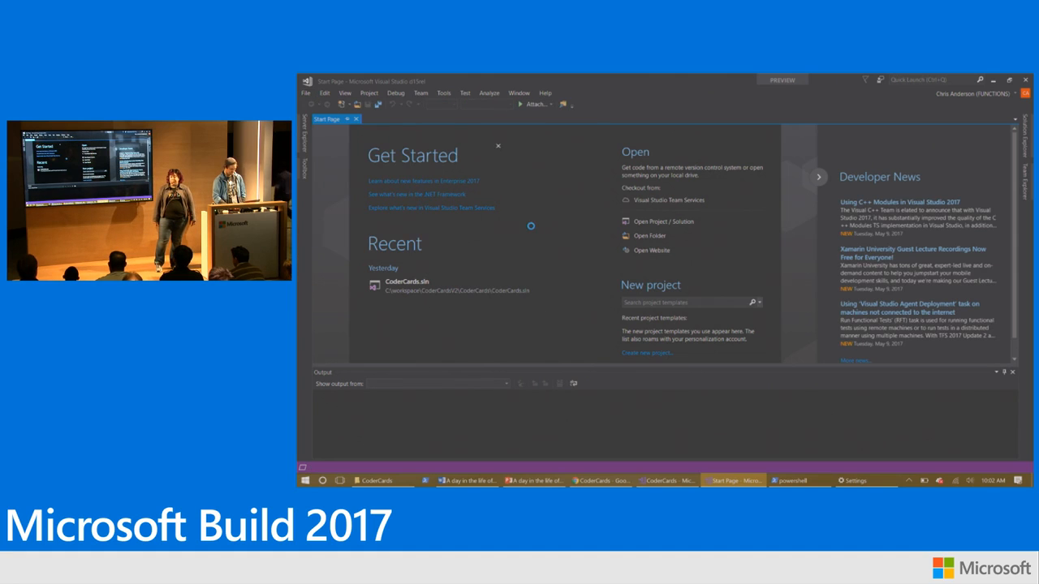
Create a new Visual C# Cloud Azure Functions project, keeping the default name FunctionApp1.
left_click(646, 353)
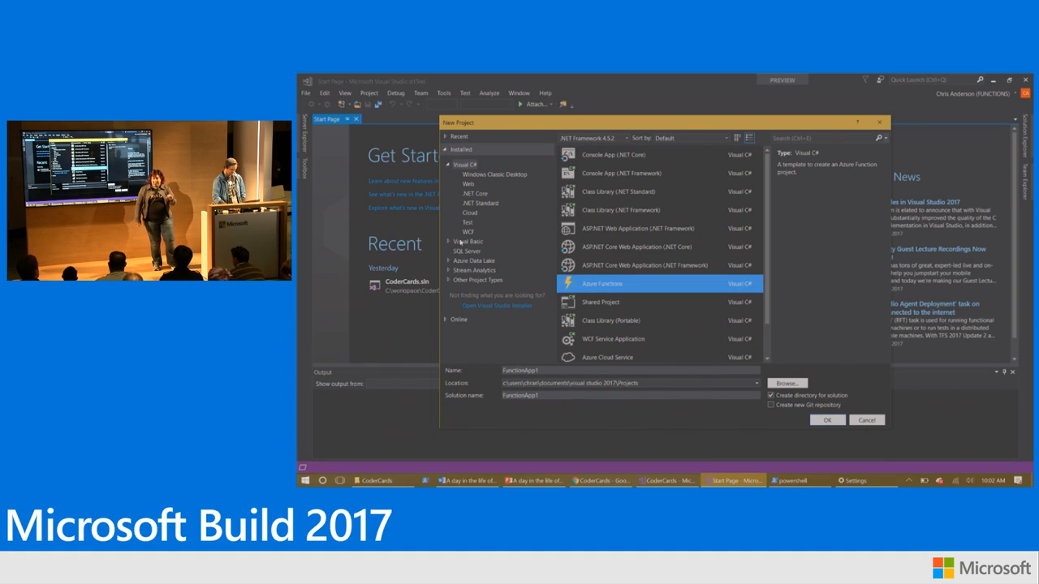
mouse_move(667, 407)
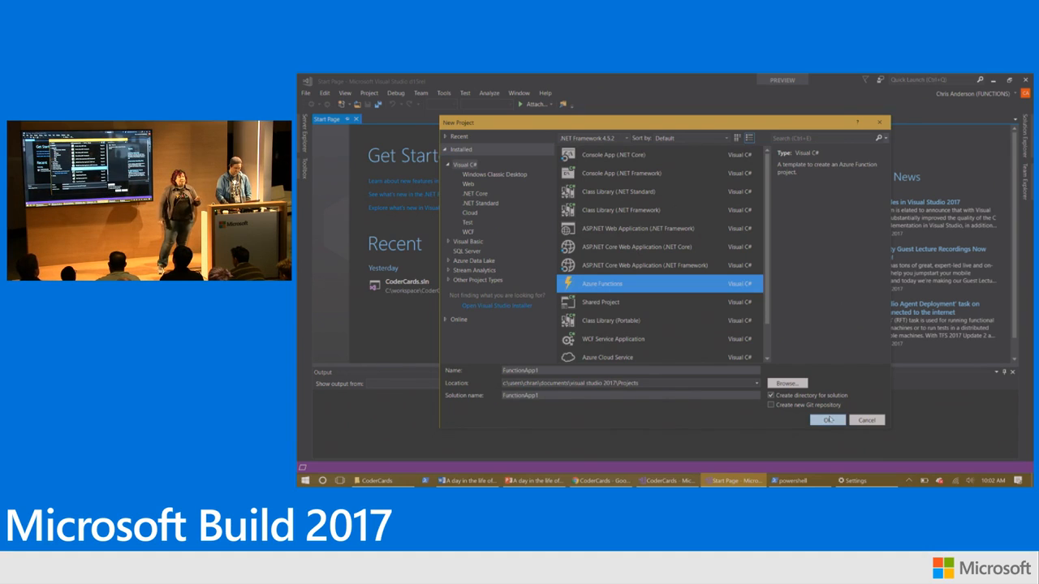
left_click(824, 418)
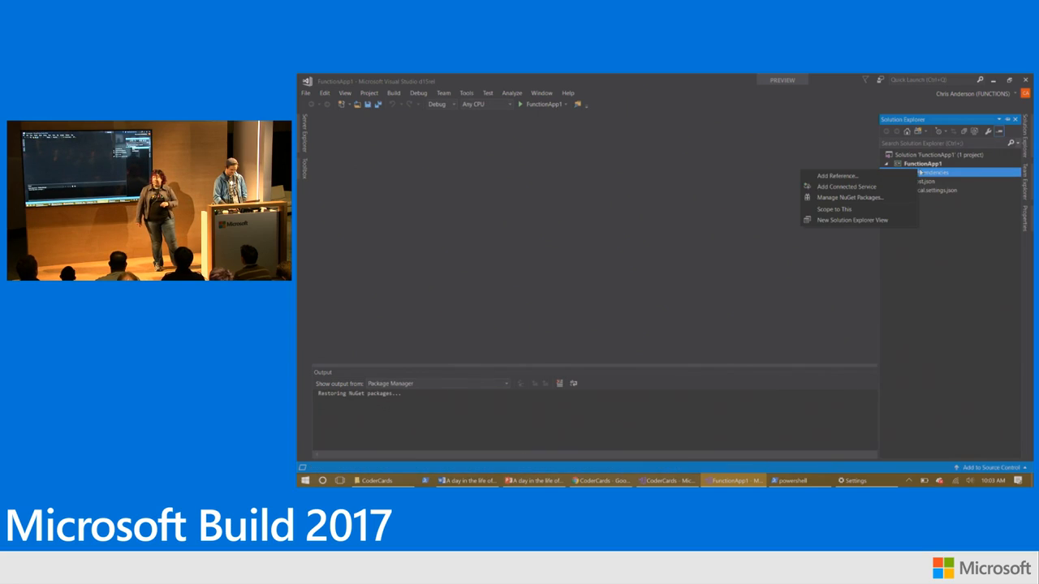
Add an HttpTrigger Azure Function item to FunctionApp1, accepting the missing references warning.
right_click(922, 162)
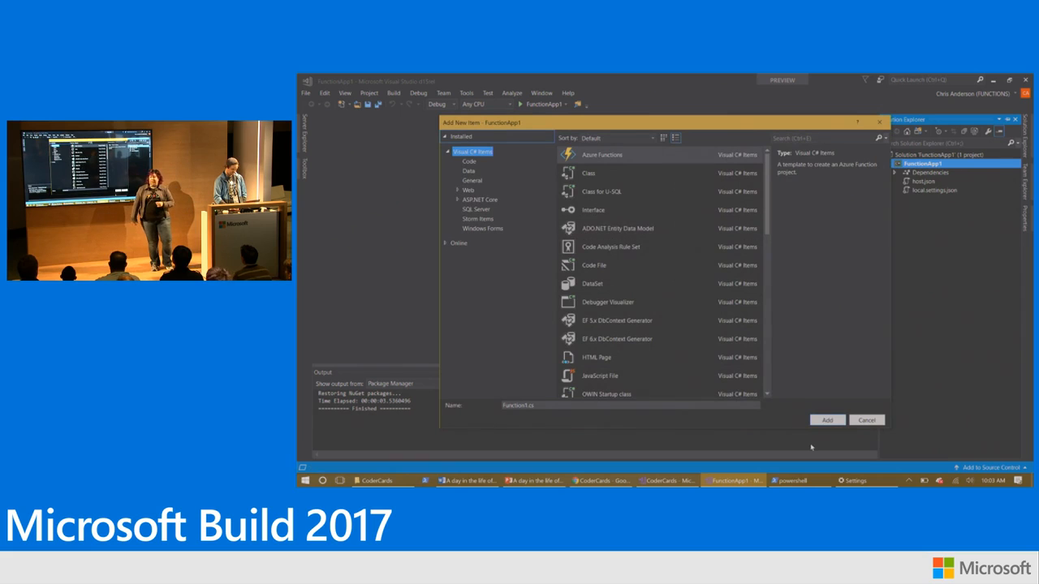
left_click(826, 419)
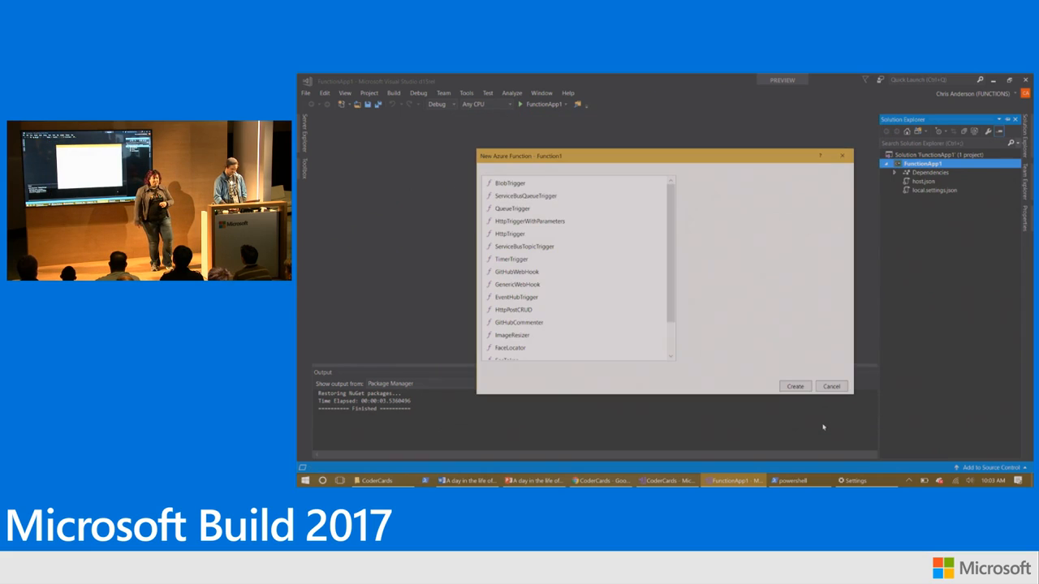
left_click(510, 234)
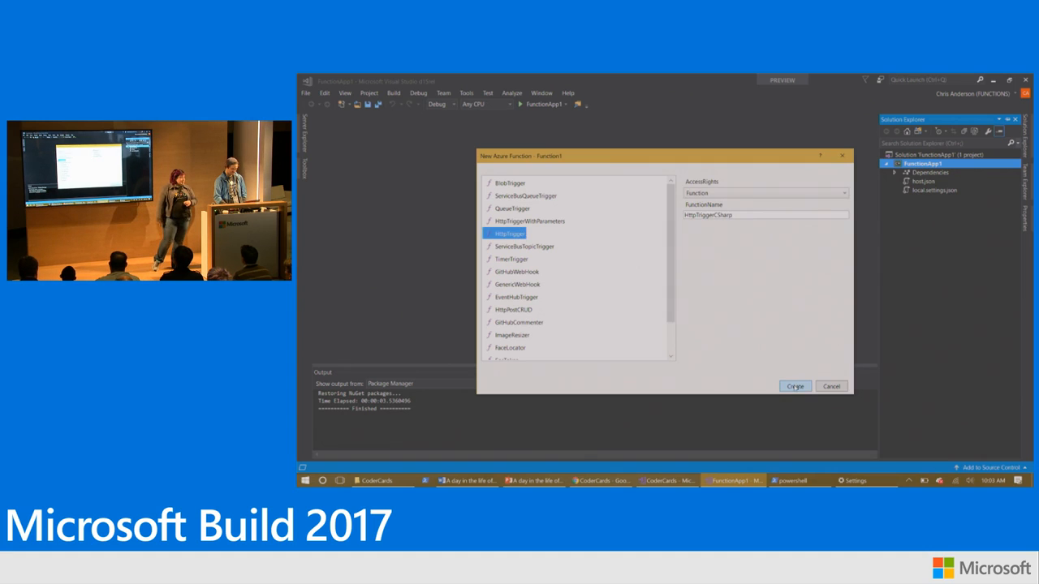
left_click(794, 386)
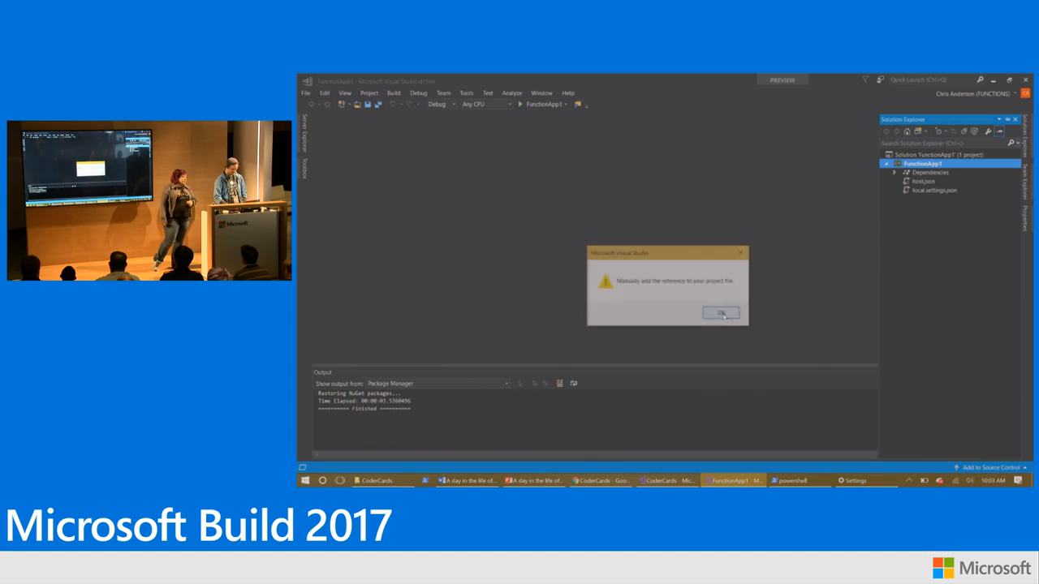
left_click(721, 313)
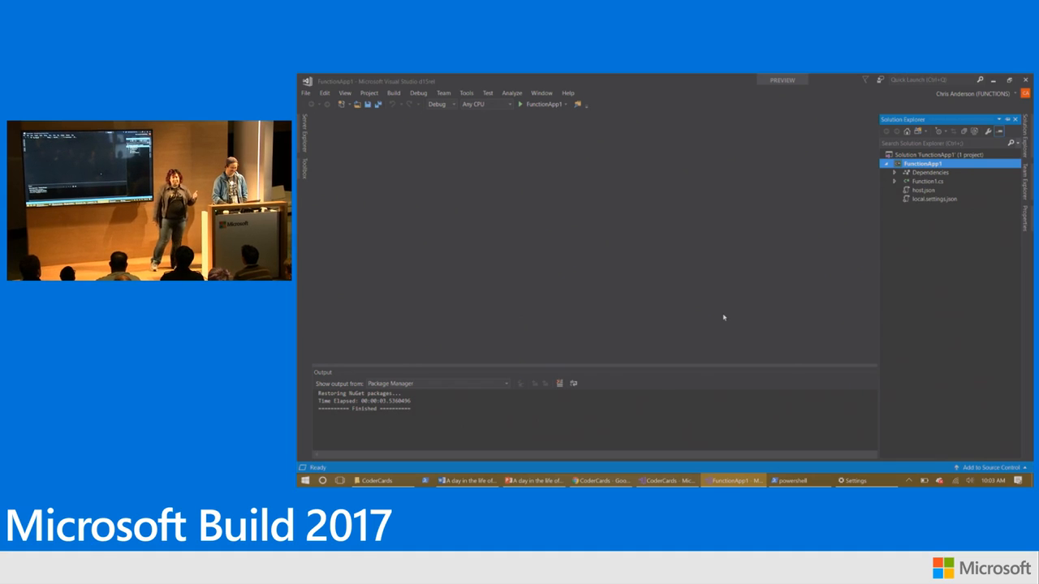
Review the new Function1.cs source code, then return to the PowerPoint tooling slide.
left_click(928, 181)
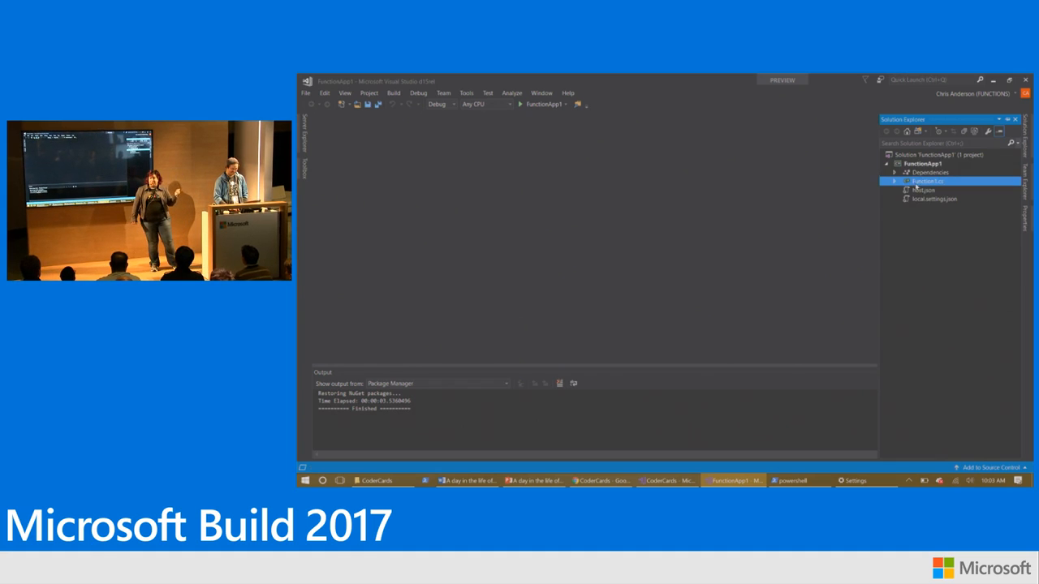
double_click(926, 181)
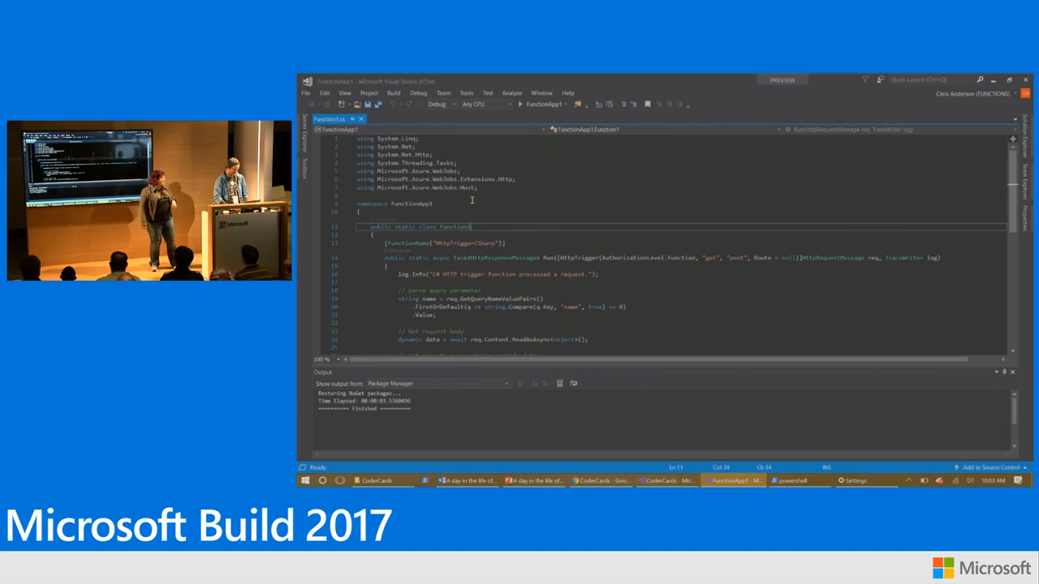
scroll("down", 3)
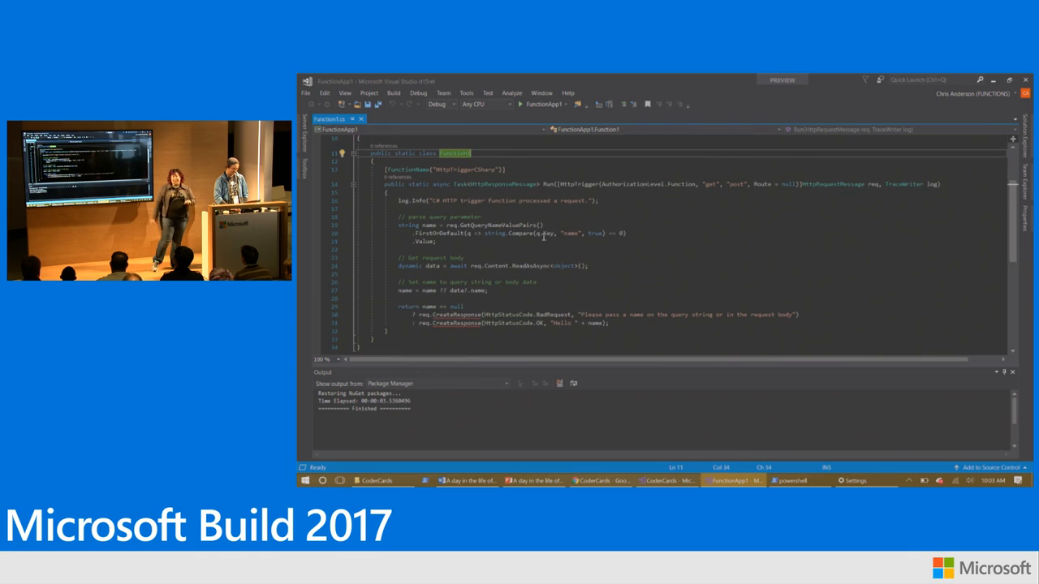
scroll("up", 3)
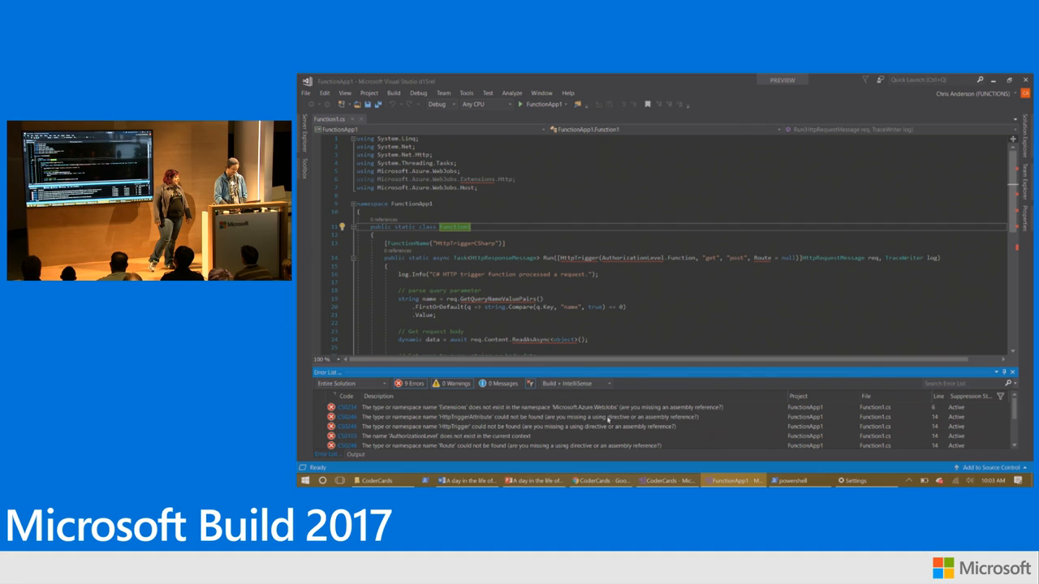
left_click(533, 481)
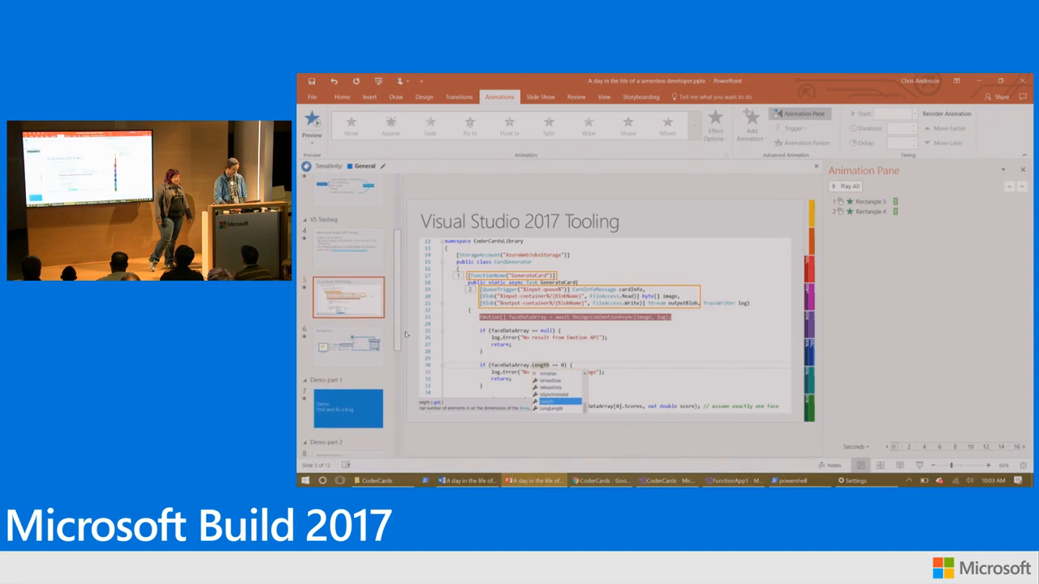
Show the Architecture slide, then switch to the Azure portal CoderCards dashboard.
left_click(348, 340)
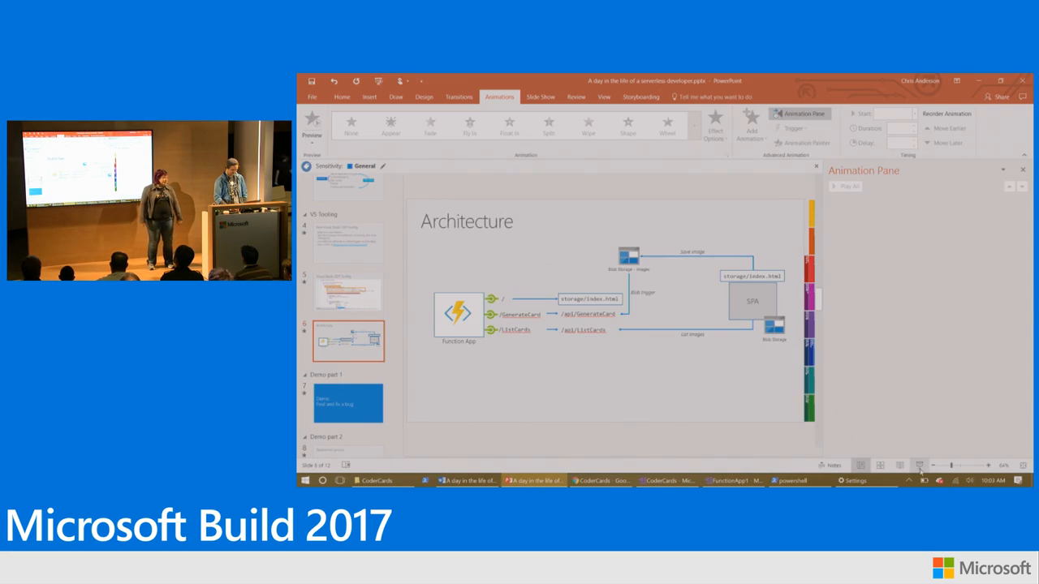
key("alt+tab")
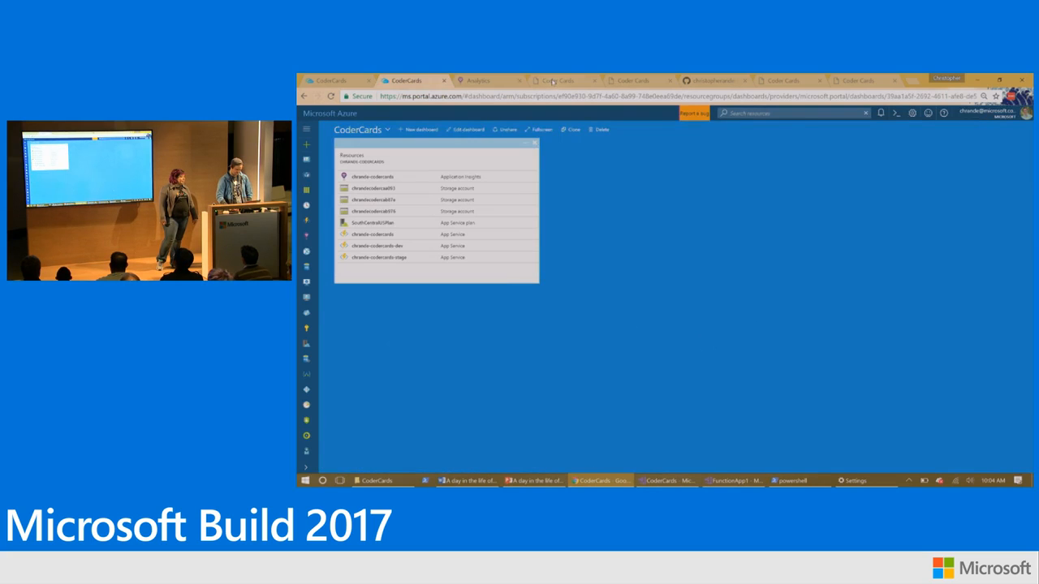
Reload the dev Coder Cards site and upload a photo for a new card.
left_click(860, 81)
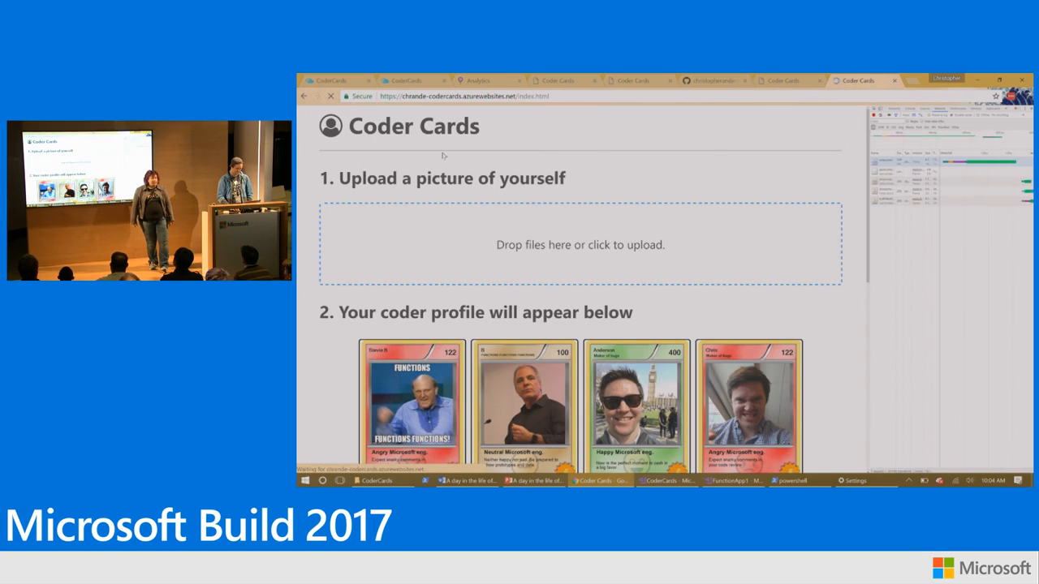
left_click(331, 96)
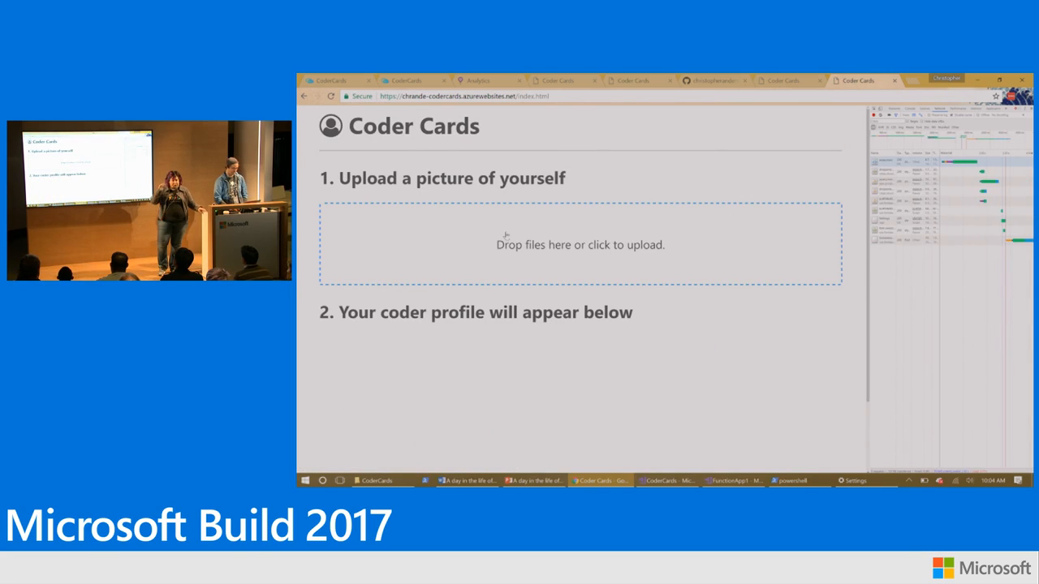
left_click(580, 243)
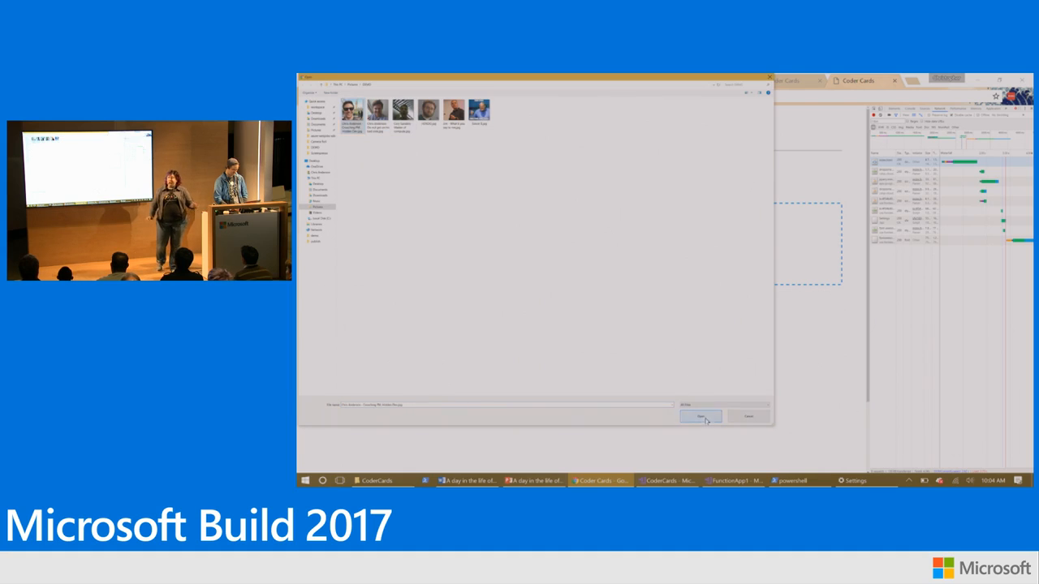
left_click(701, 416)
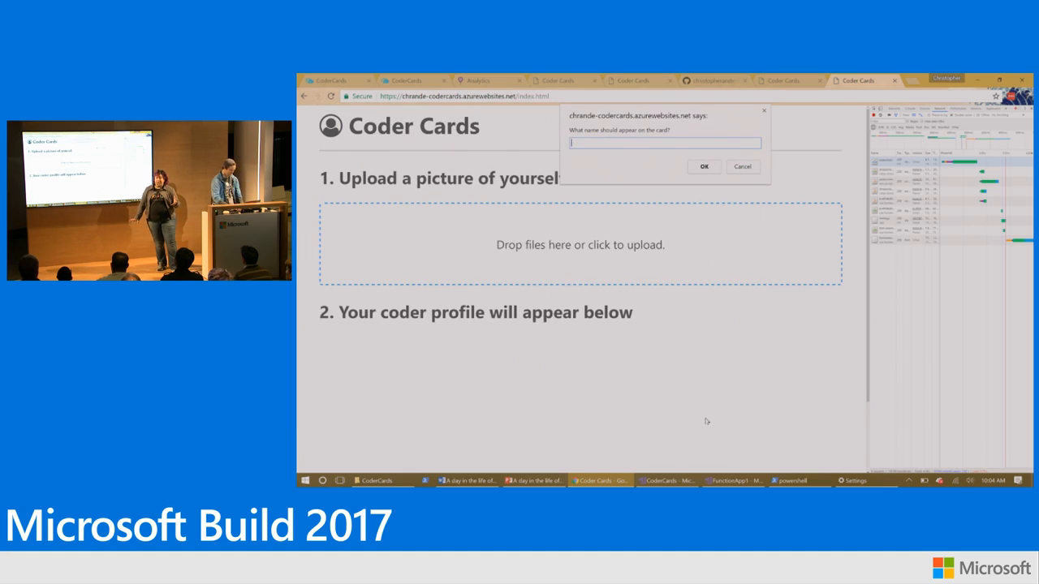
type("Chris Anders")
type("Maker of bugs")
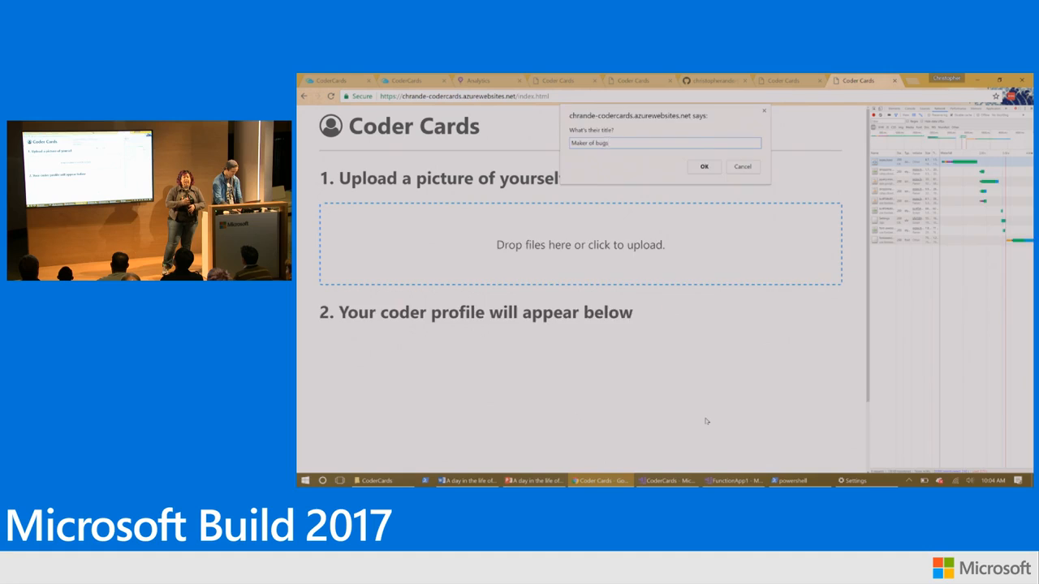
left_click(704, 166)
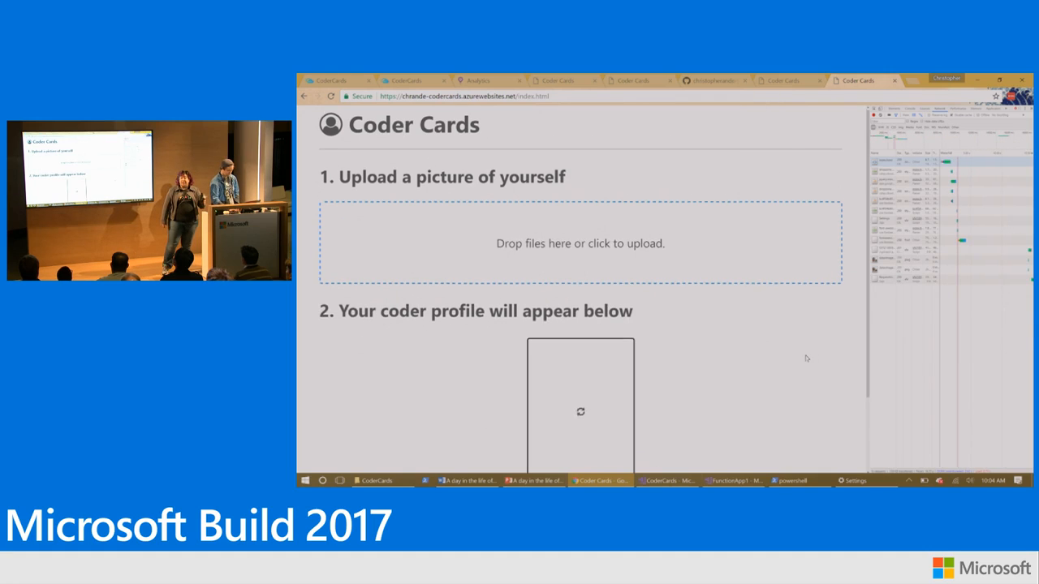
scroll("down", 3)
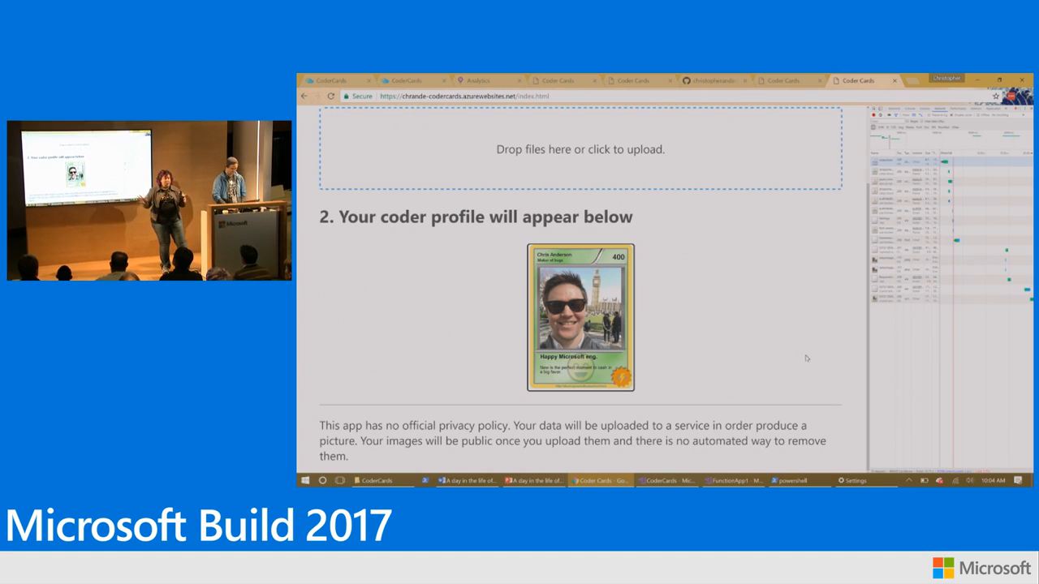
scroll("up", 3)
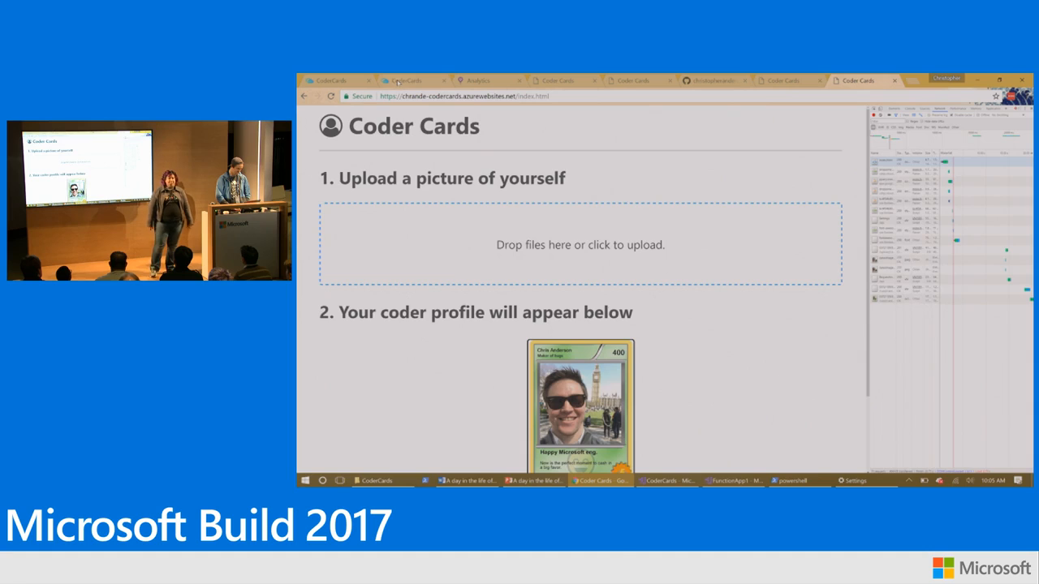
Run the saved GenerateCard traces query in Application Insights Analytics.
left_click(406, 81)
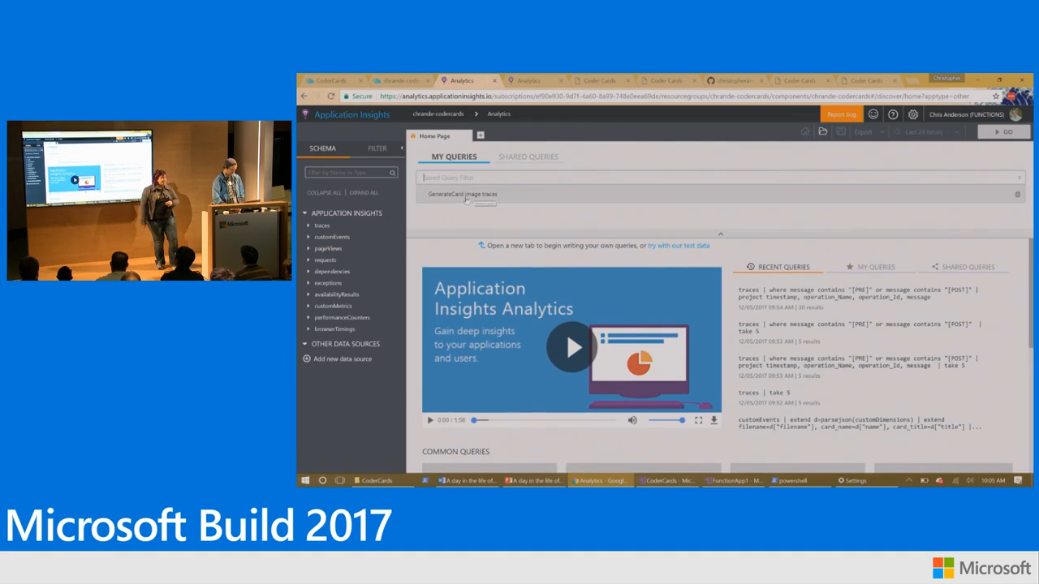
left_click(461, 195)
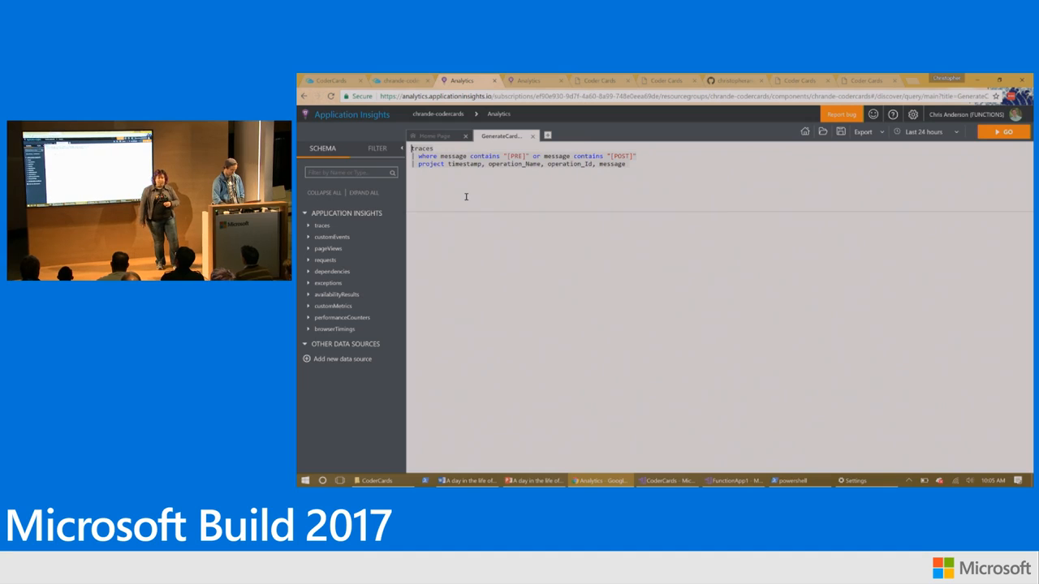
left_click(1006, 131)
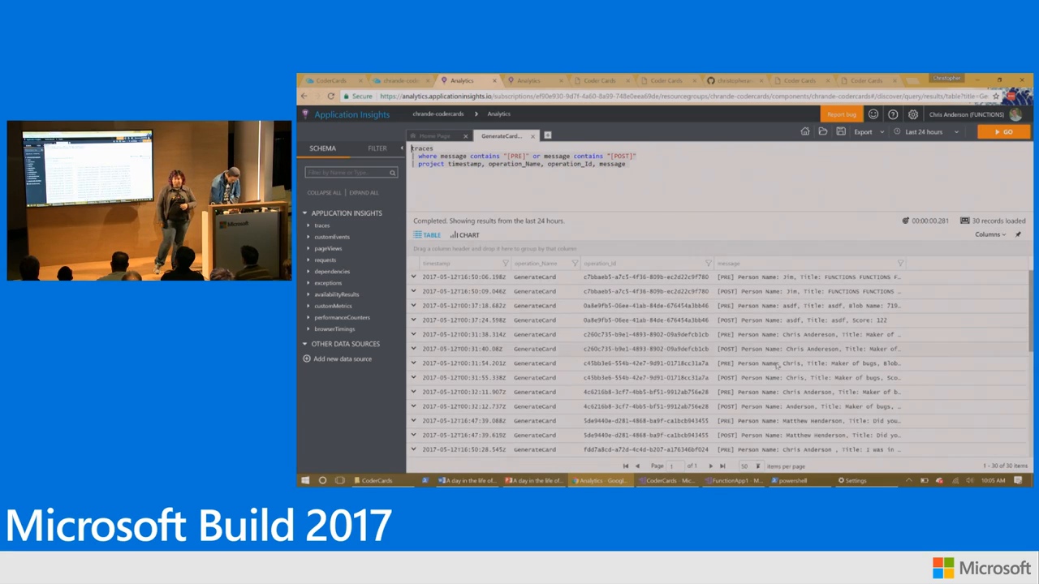
Inspect the logged names and titles in the results, then return to the CoderCards code.
scroll("down", 3)
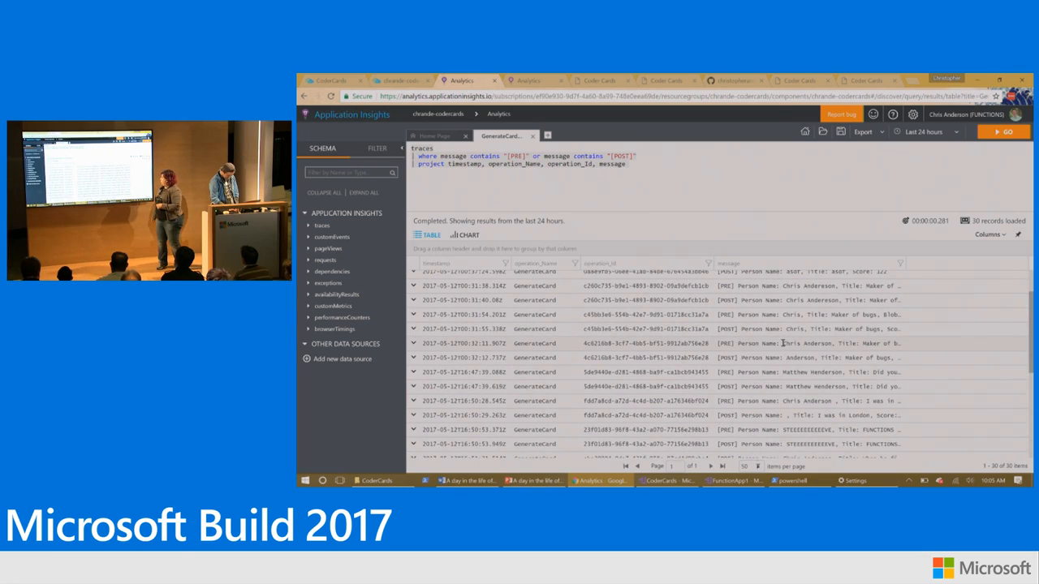
double_click(809, 342)
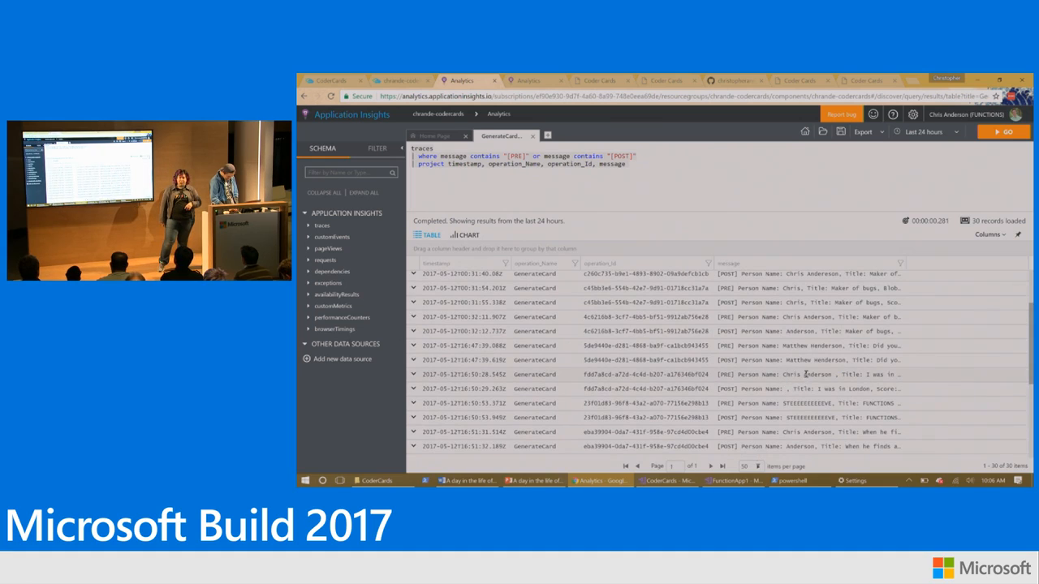
right_click(805, 373)
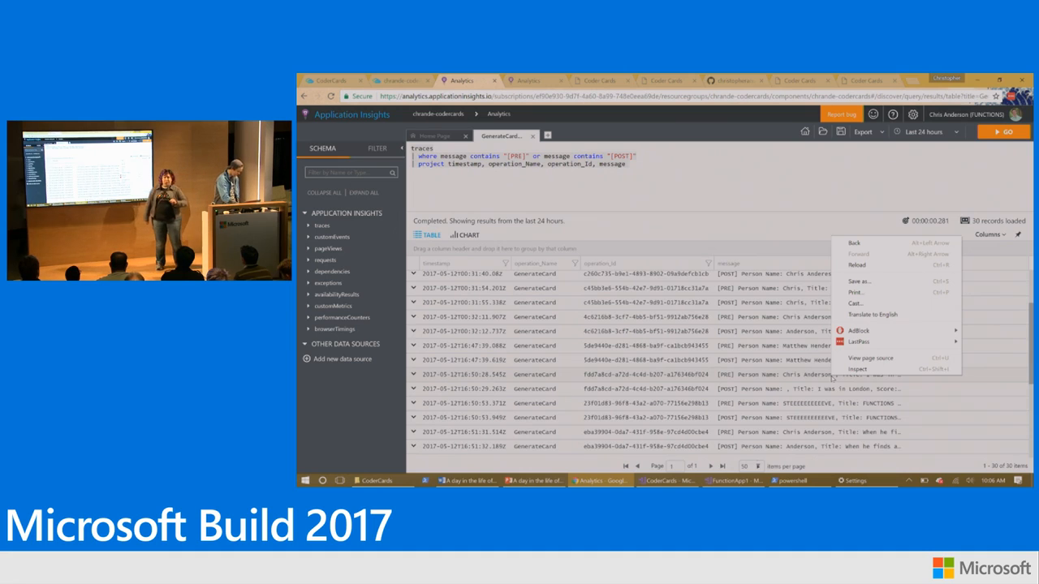
left_click(665, 480)
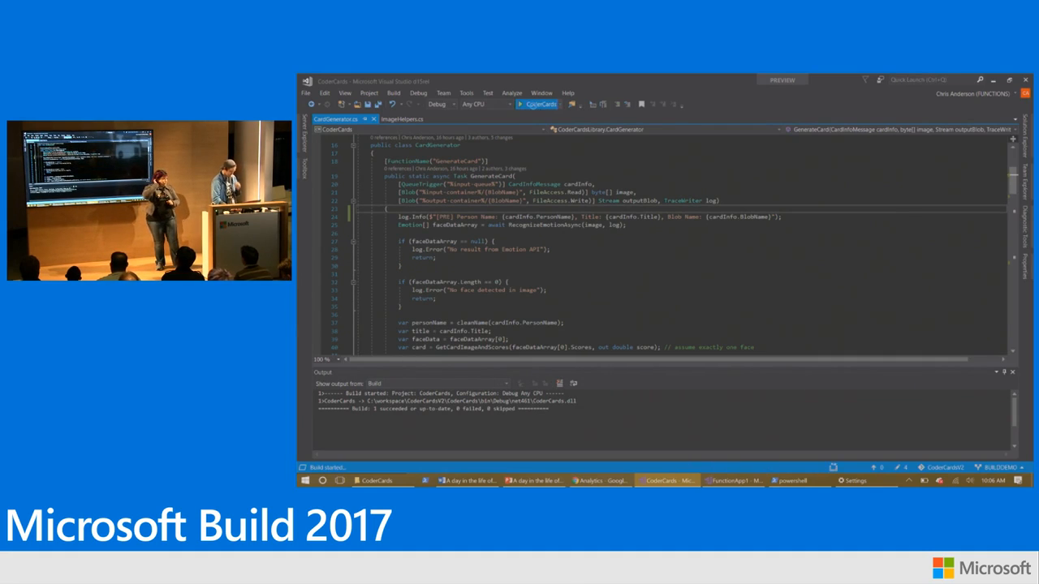
mouse_move(597, 224)
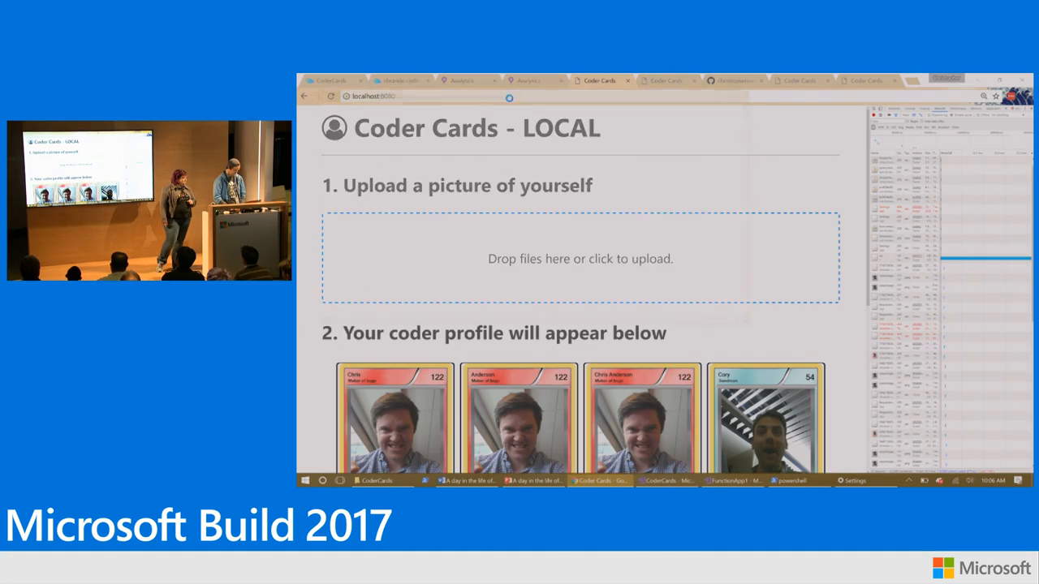
Start debugging the CoderCards functions locally and view the empty localhost Coder Cards page.
left_click(373, 96)
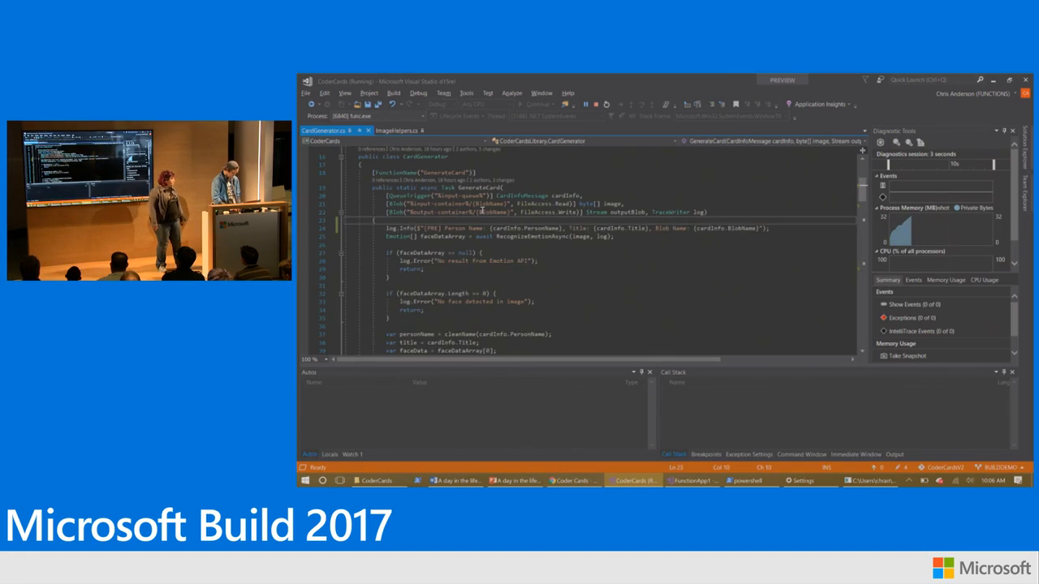
scroll("down", 3)
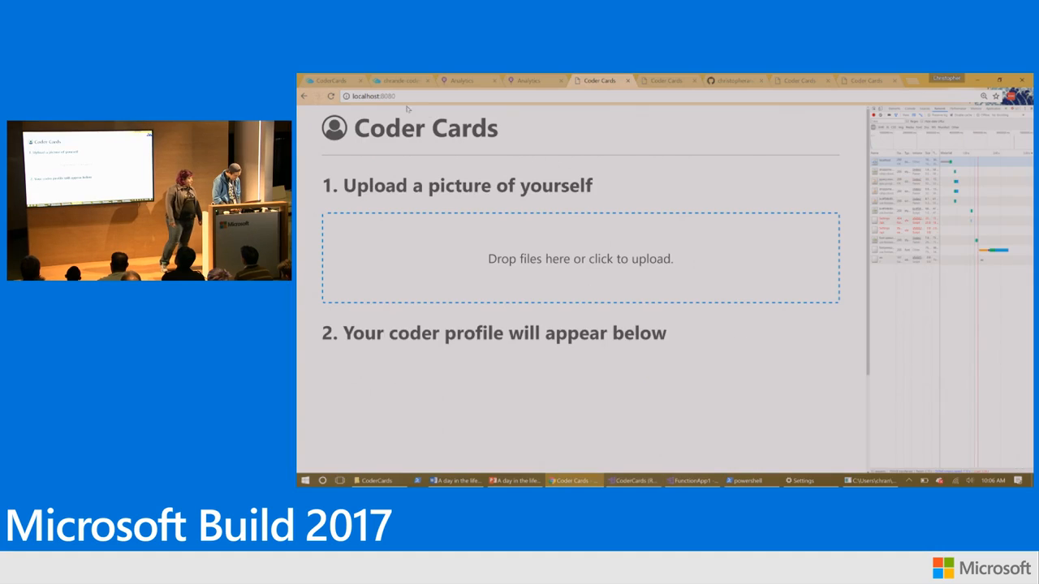
Upload a photo to the local Coder Cards site with the name 'Chris Anderson'.
left_click(581, 258)
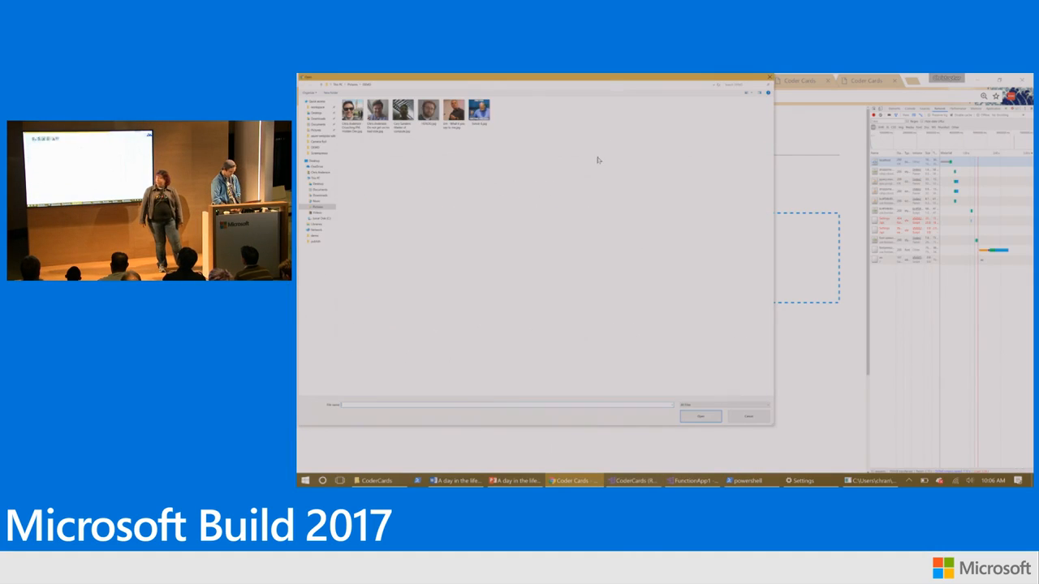
left_click(349, 111)
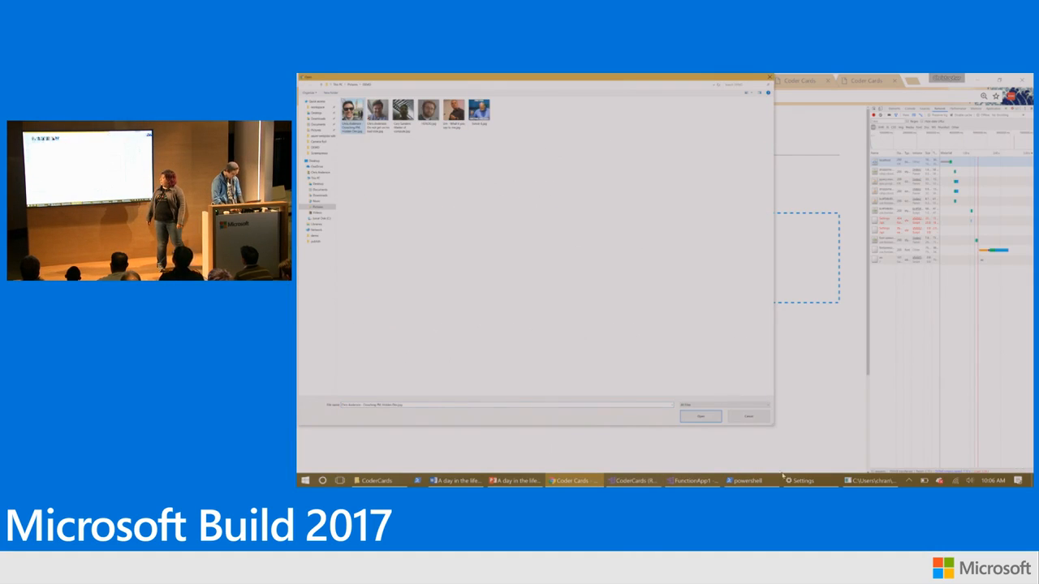
left_click(700, 416)
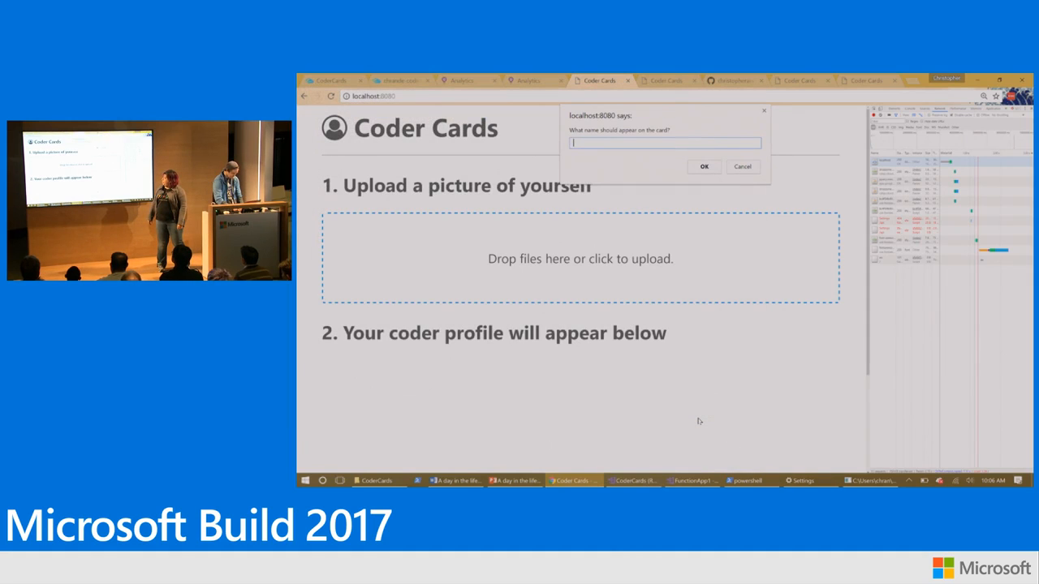
type("Chris Anderson")
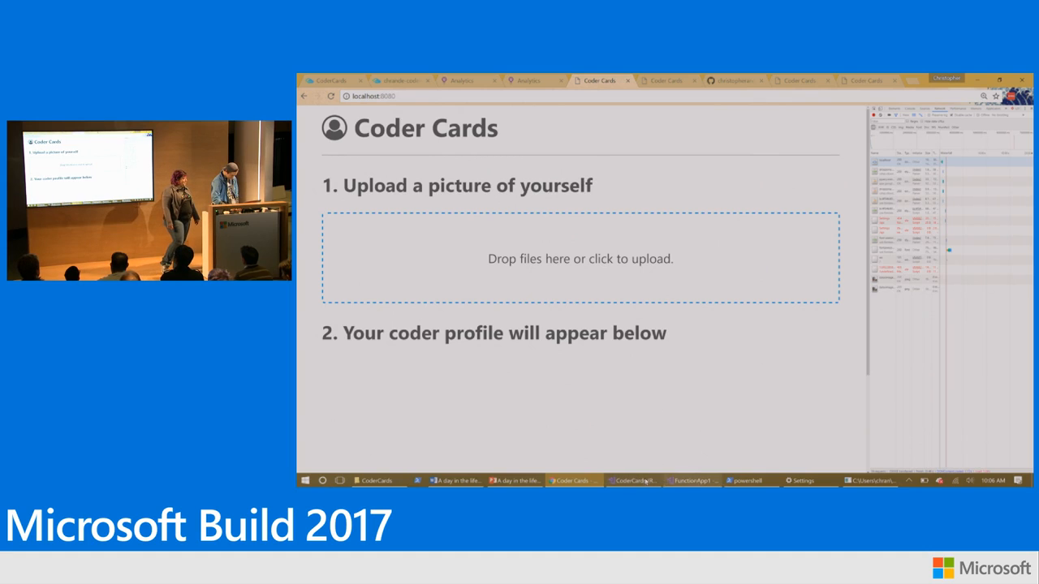
Check the Visual Studio debugger, then return to the still-empty local Coder Cards page.
left_click(633, 480)
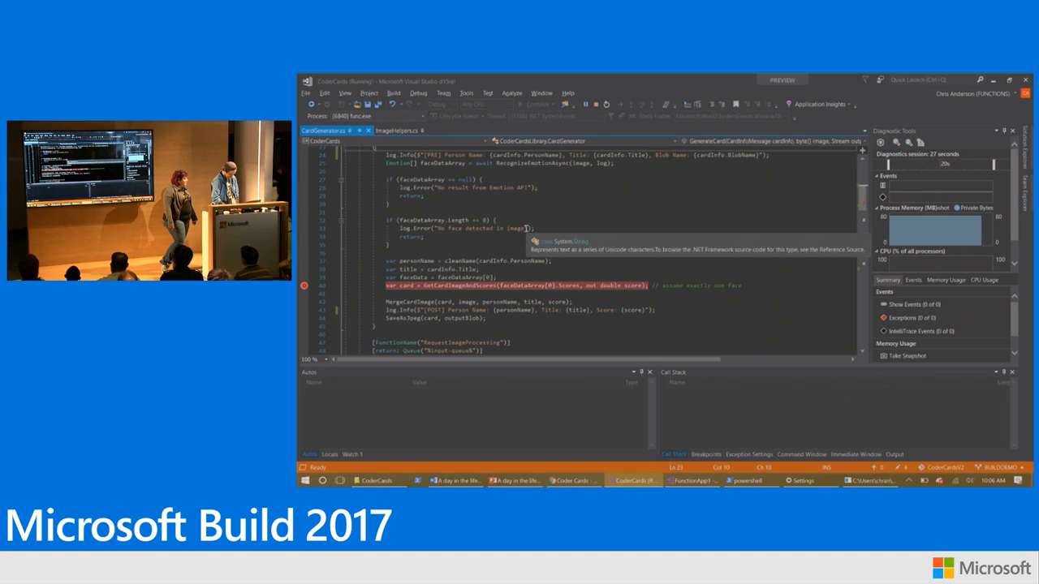
key("alt+tab")
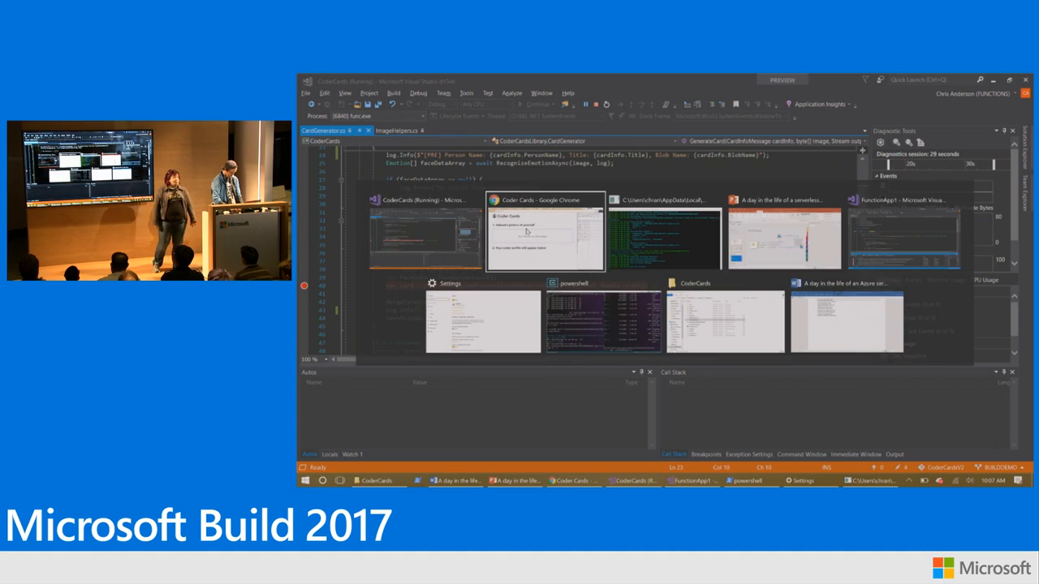
left_click(545, 233)
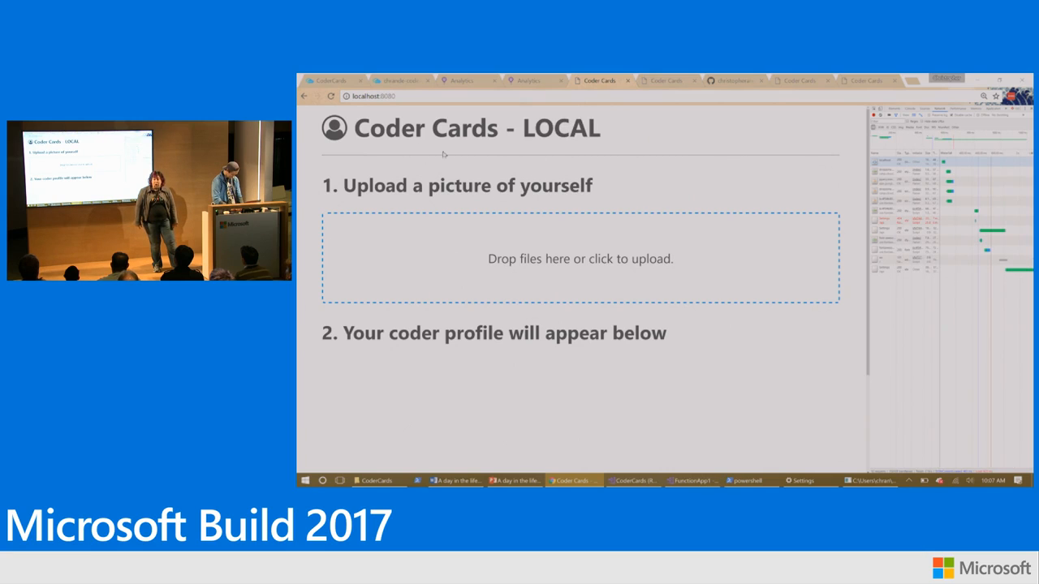
left_click(579, 258)
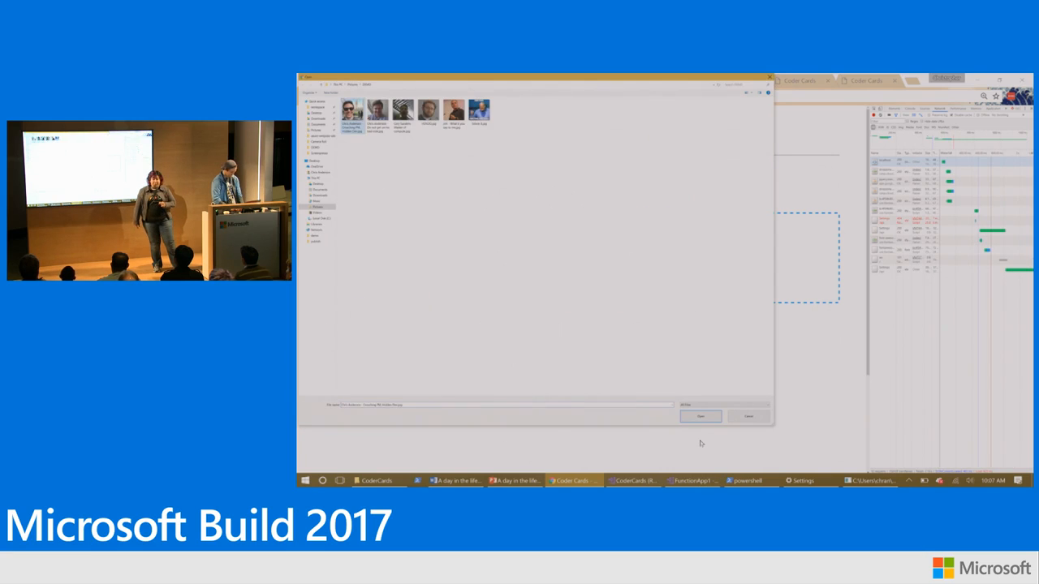
left_click(699, 416)
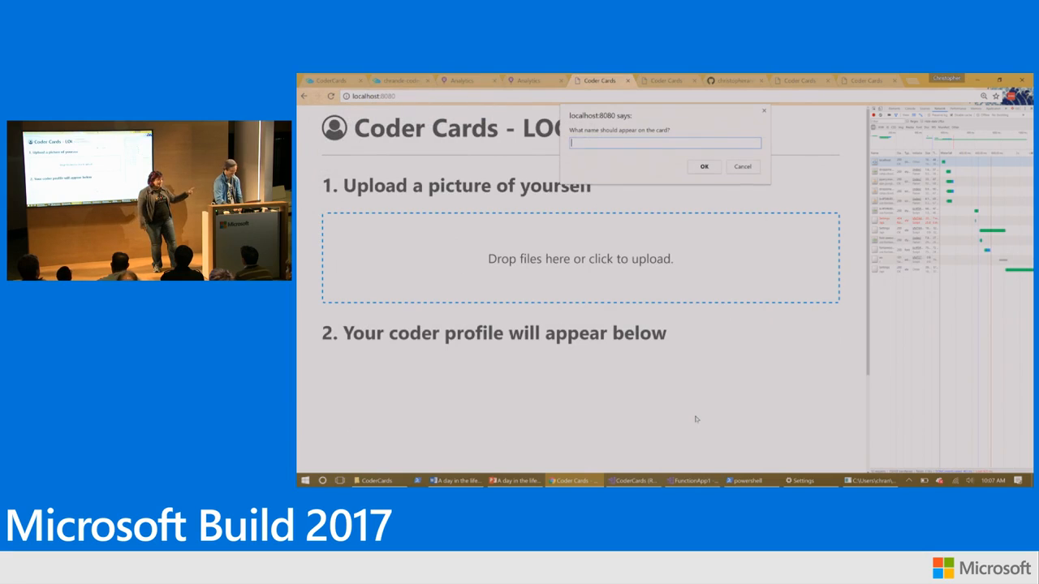
type("Chris Anderson")
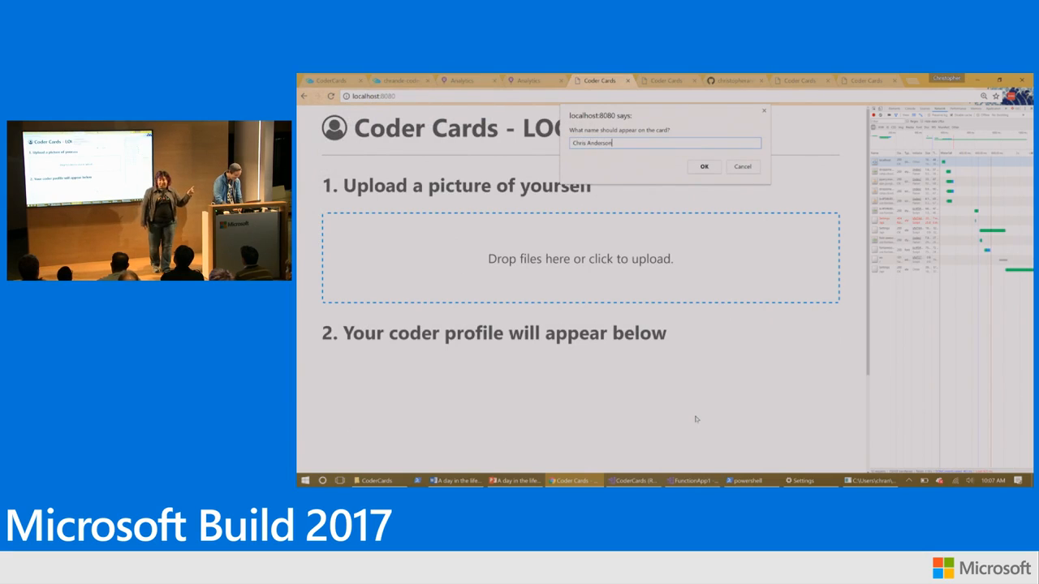
left_click(702, 165)
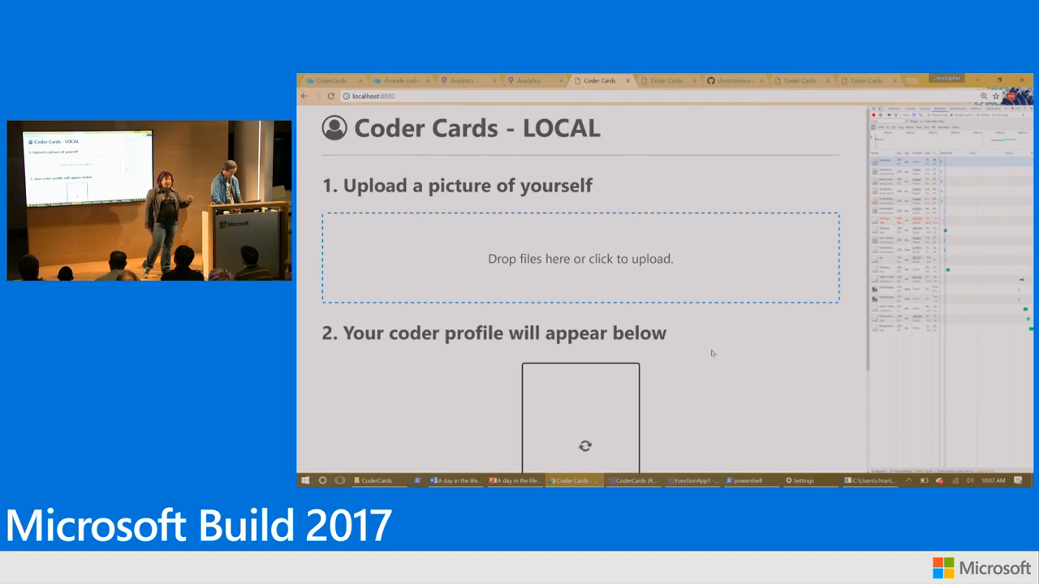
left_click(633, 480)
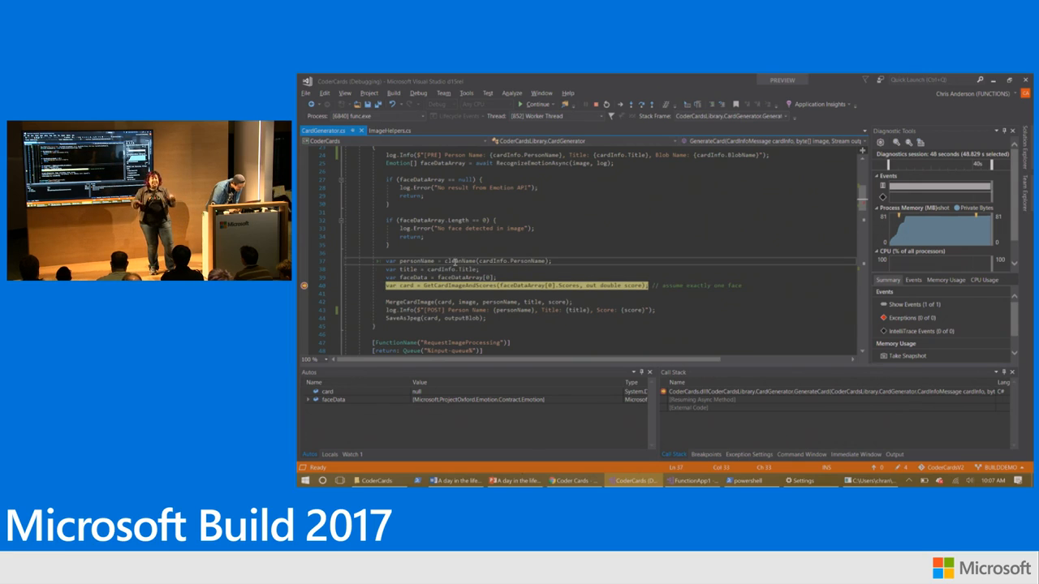
scroll("down", 3)
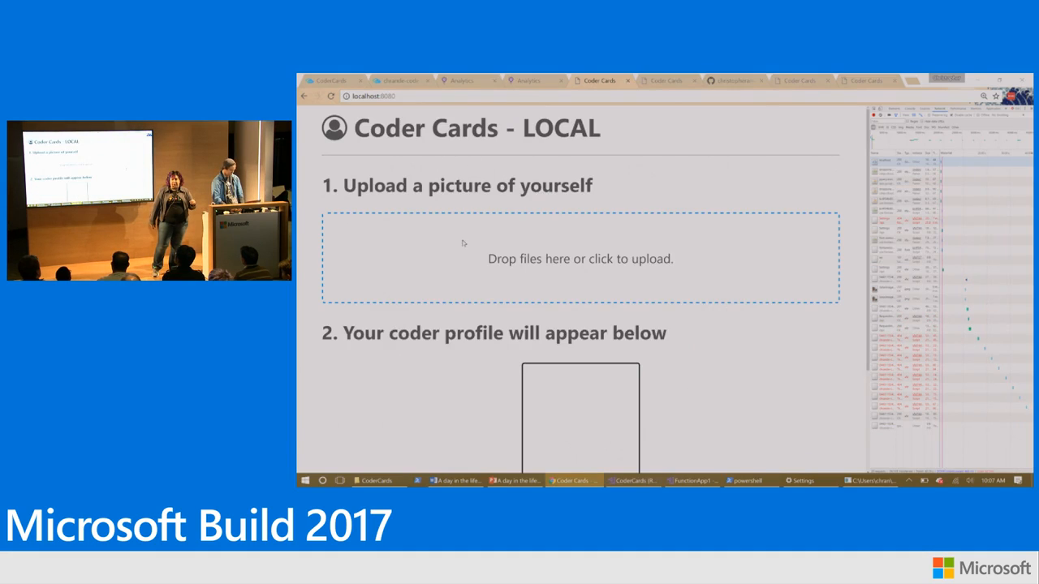
Submit another picture named 'Chris Anderson', breaking inside the CleanName helper.
left_click(581, 258)
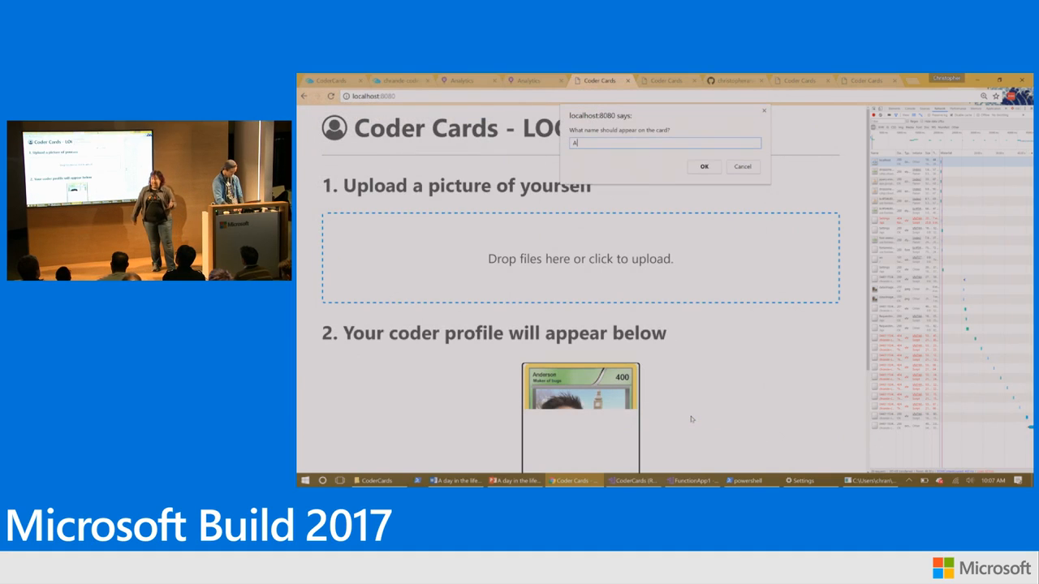
type("Chris Anderson")
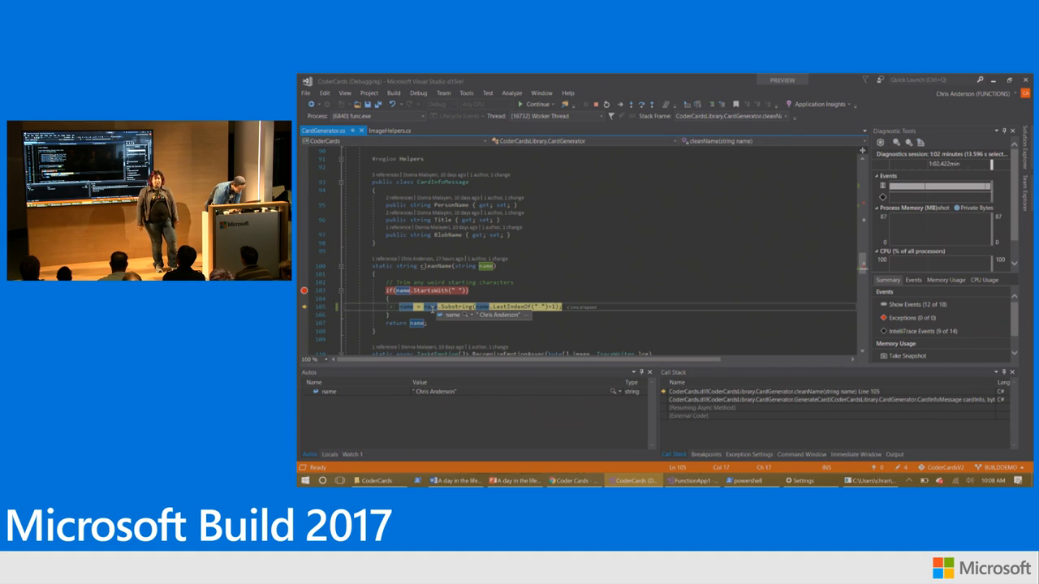
Step out to the card generation code and restart the local Functions host.
key("F10")
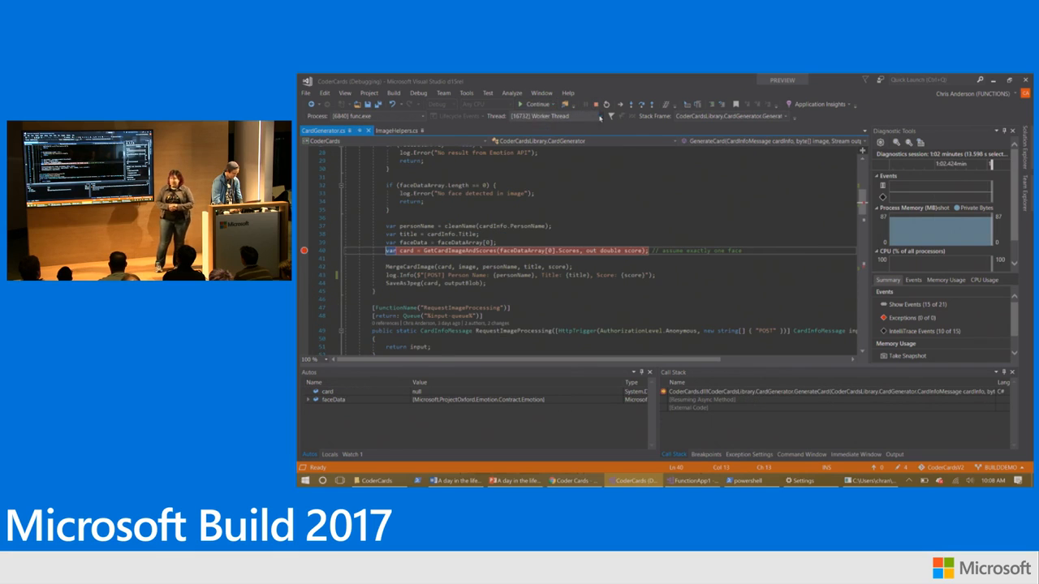
left_click(535, 104)
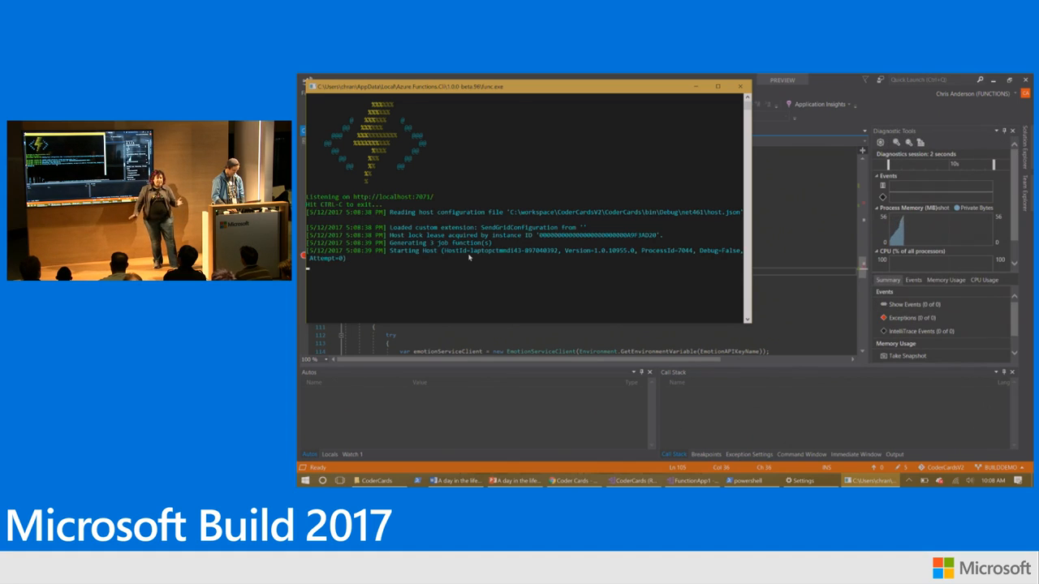
Upload a photo on the local Coder Cards site named STEVIE B, titled FUNCTIONS FUNCTIONS.
key("alt+tab")
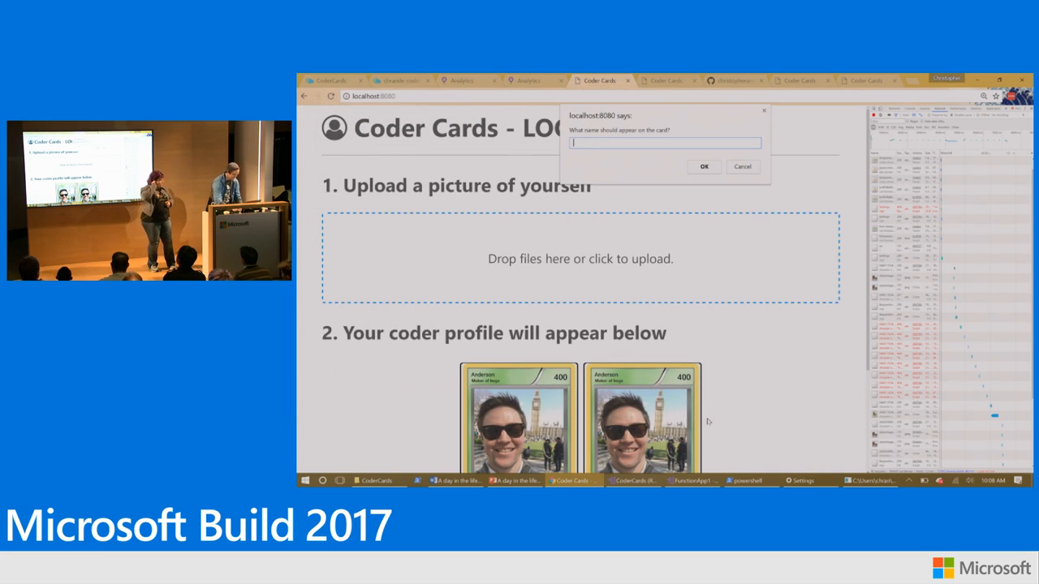
type("STEVIE B")
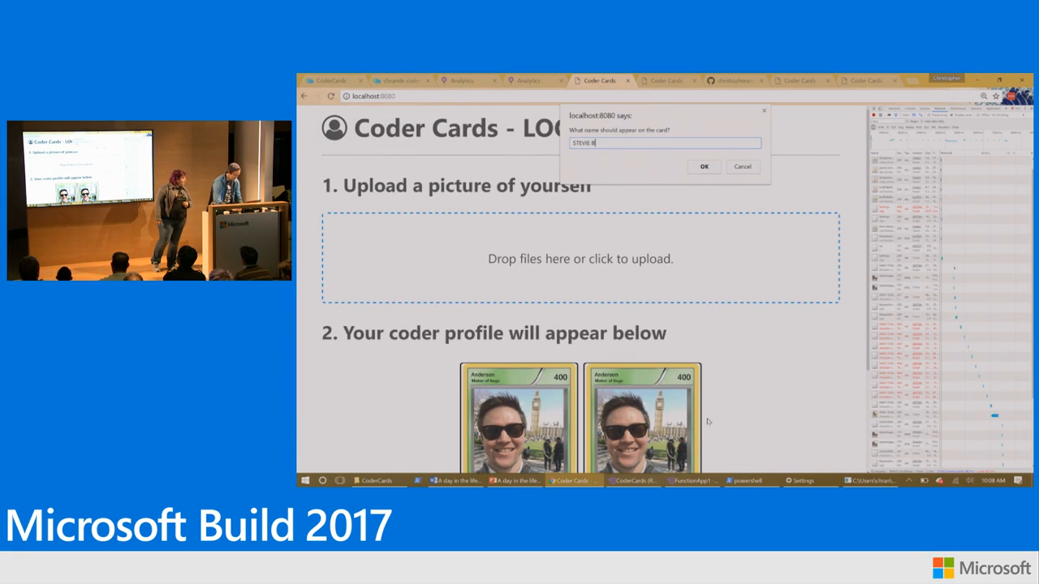
left_click(705, 166)
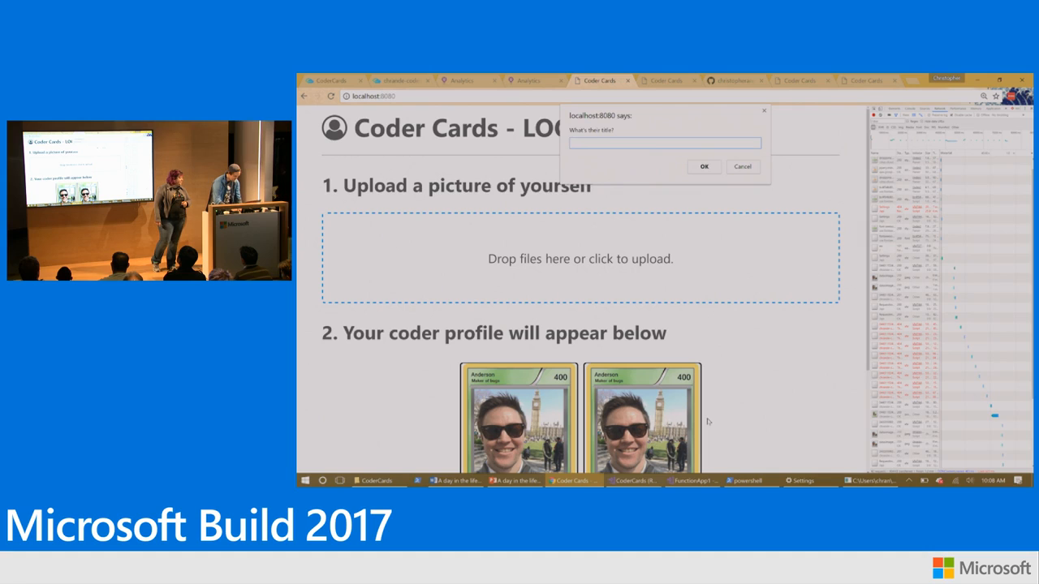
type("FUNCTIONS FUNCTIONS")
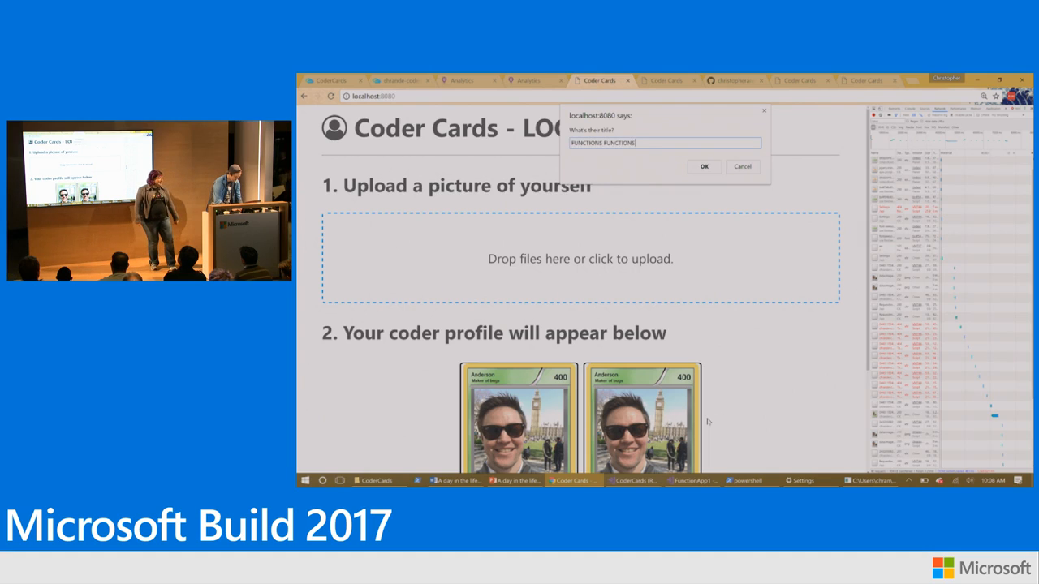
left_click(704, 165)
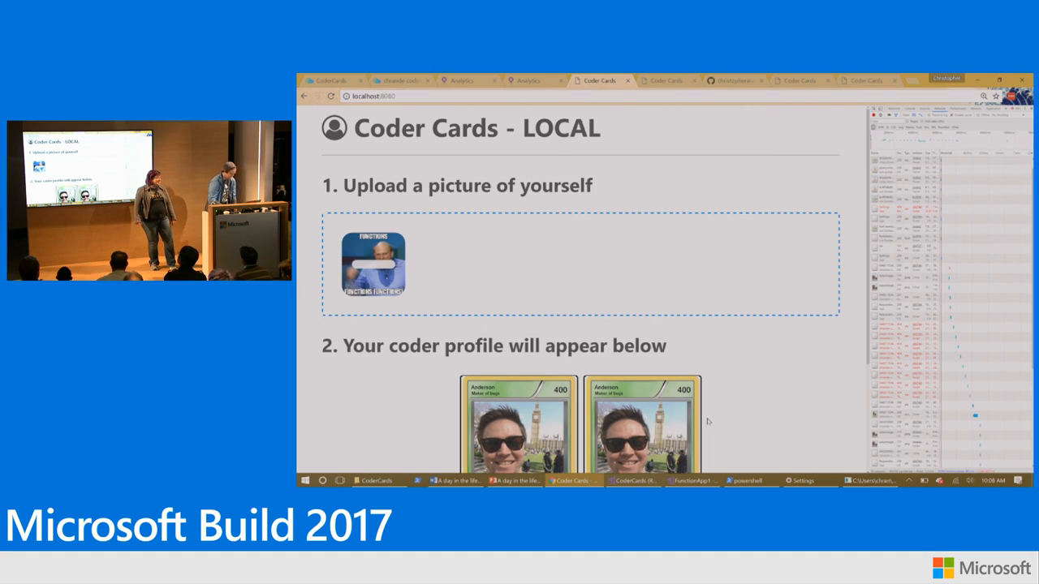
scroll("down", 3)
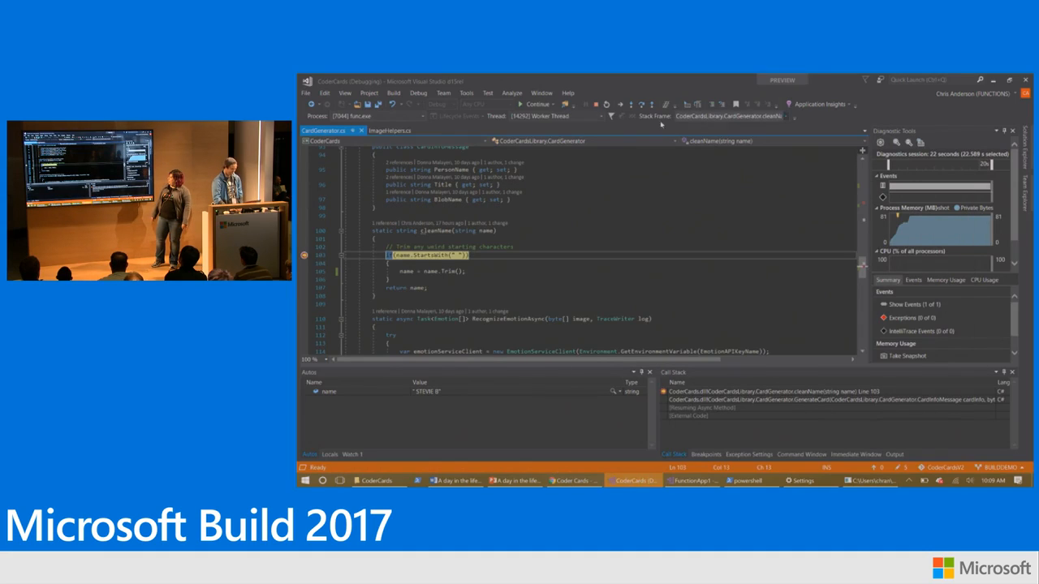
Step out of the paused name-cleaning code and stop the debug session.
left_click(536, 104)
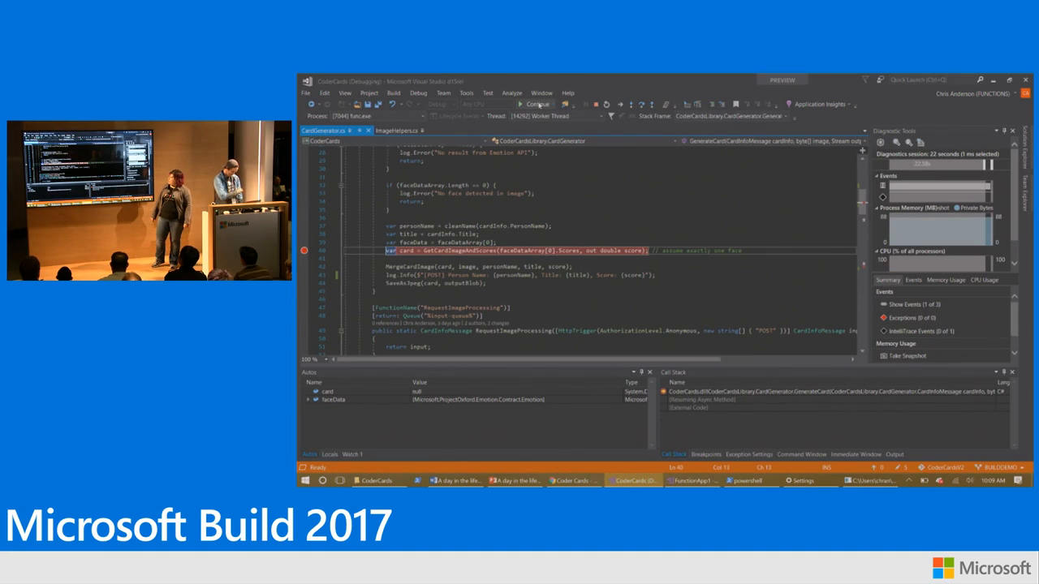
key("alt+tab")
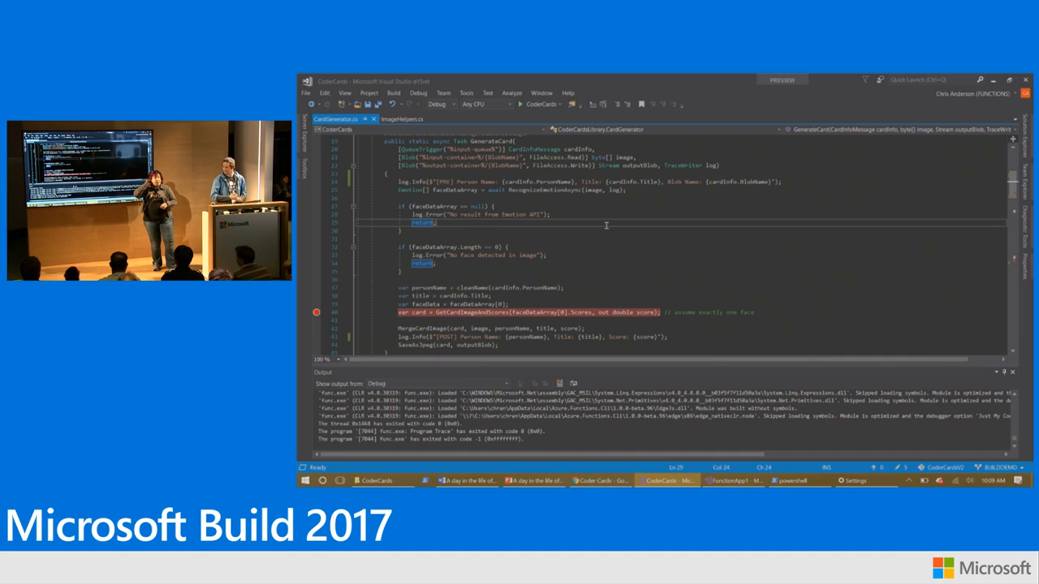
Stage CardGenerator.cs with git add in PowerShell, begin a commit -m command, and return to Visual Studio.
key("alt+tab")
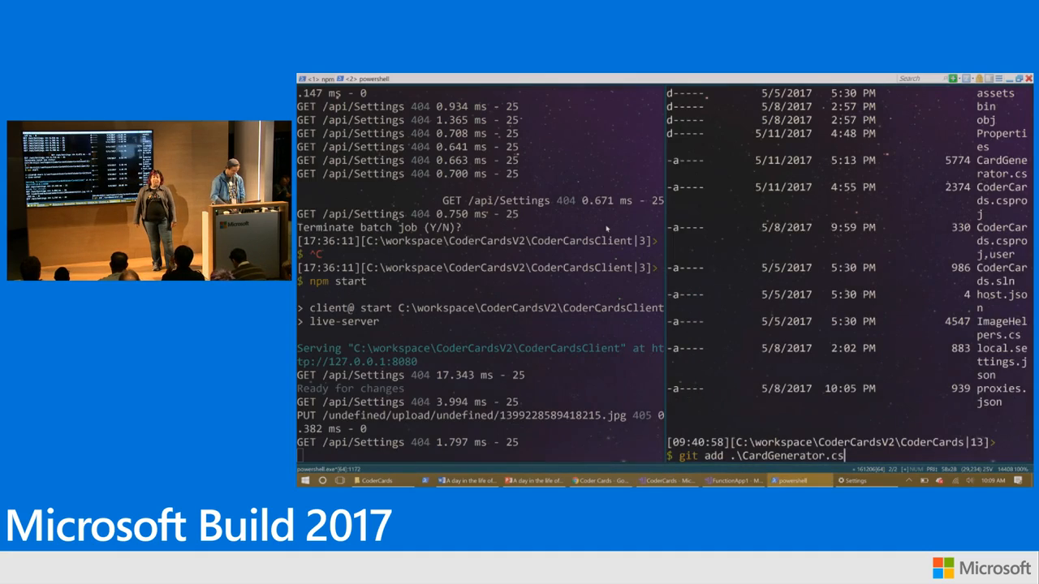
key("Return")
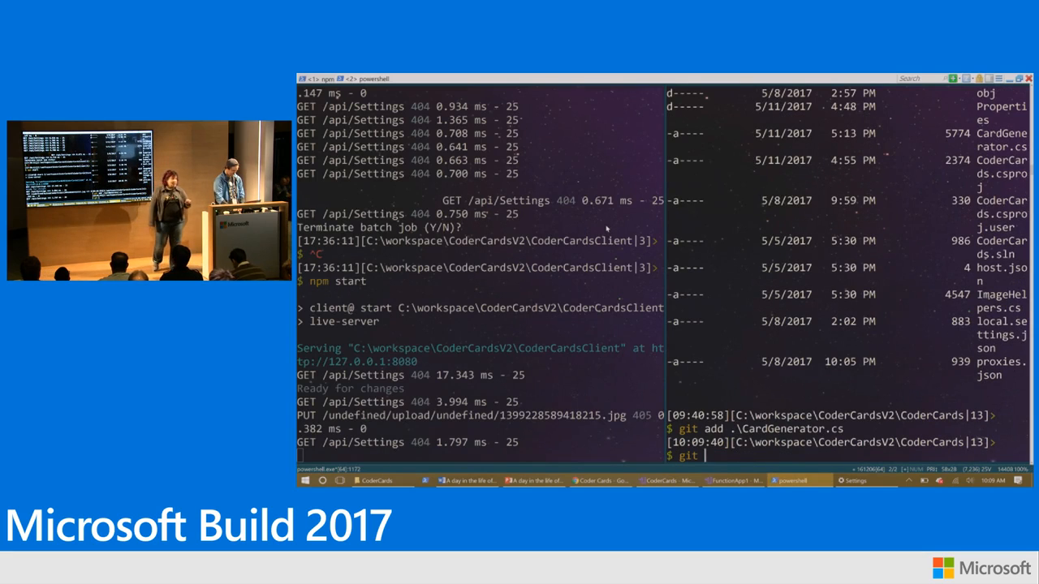
type("commit")
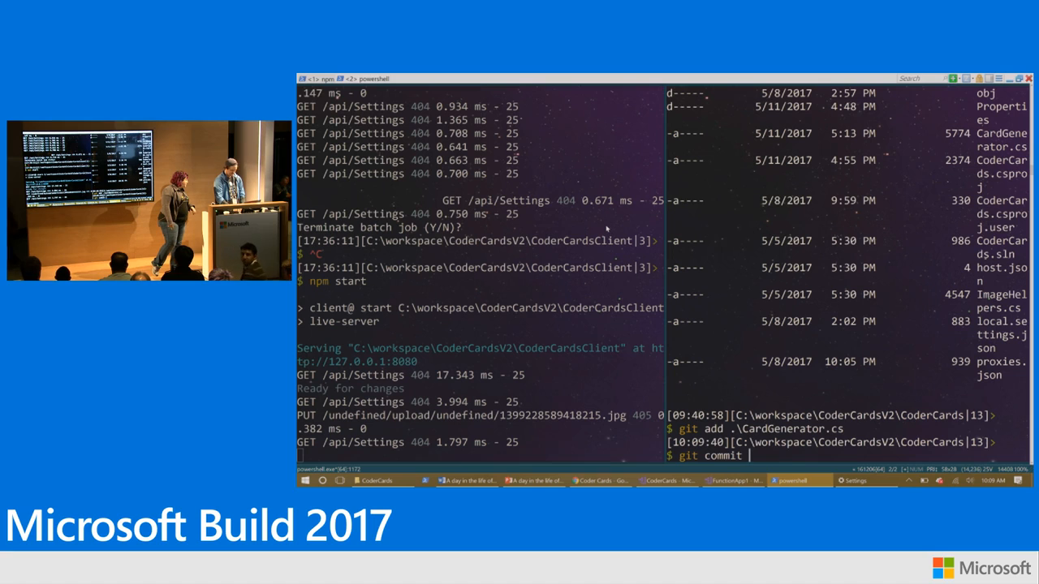
type("-m")
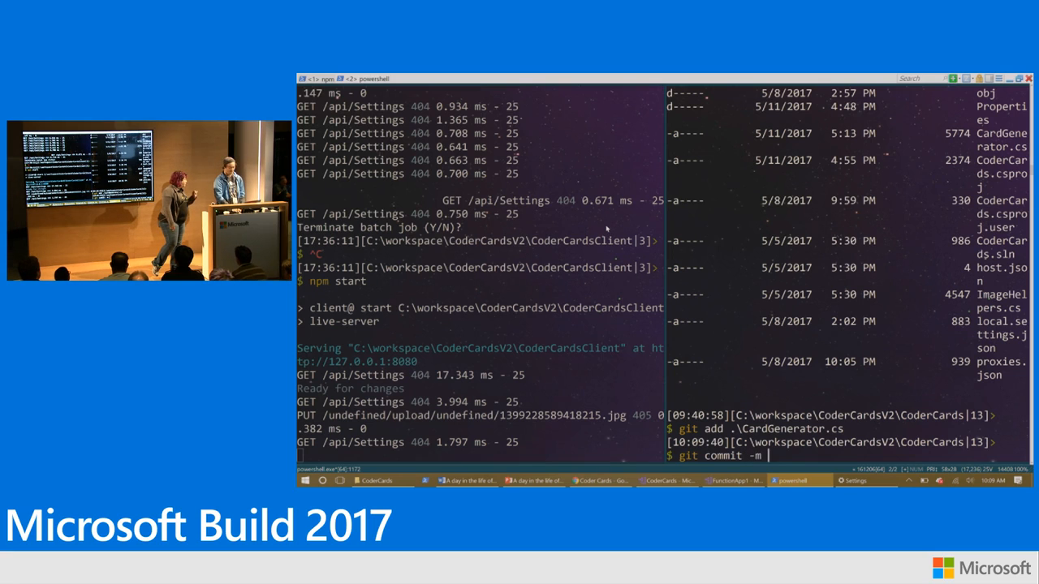
key("alt+tab")
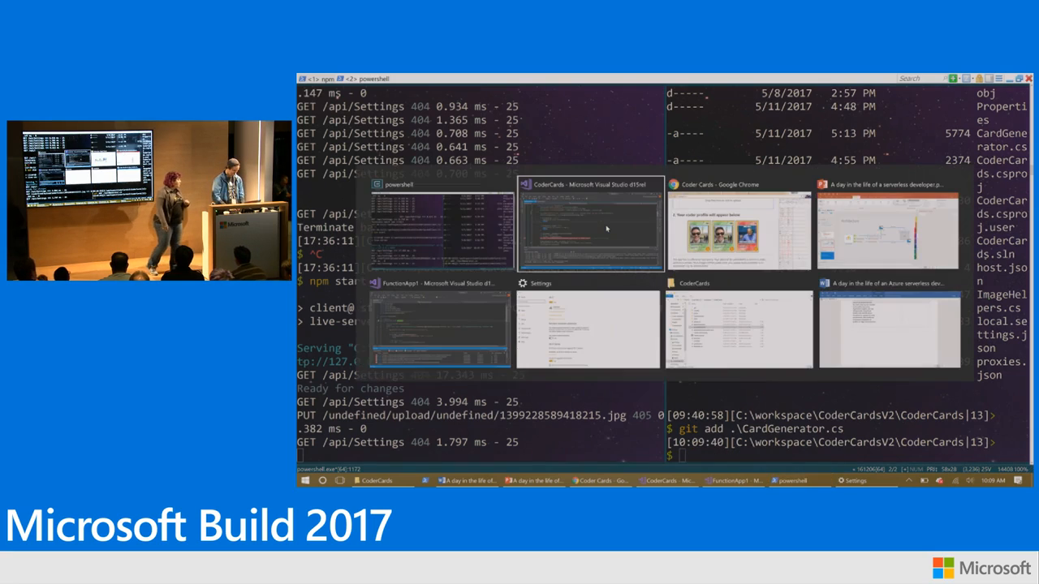
left_click(587, 227)
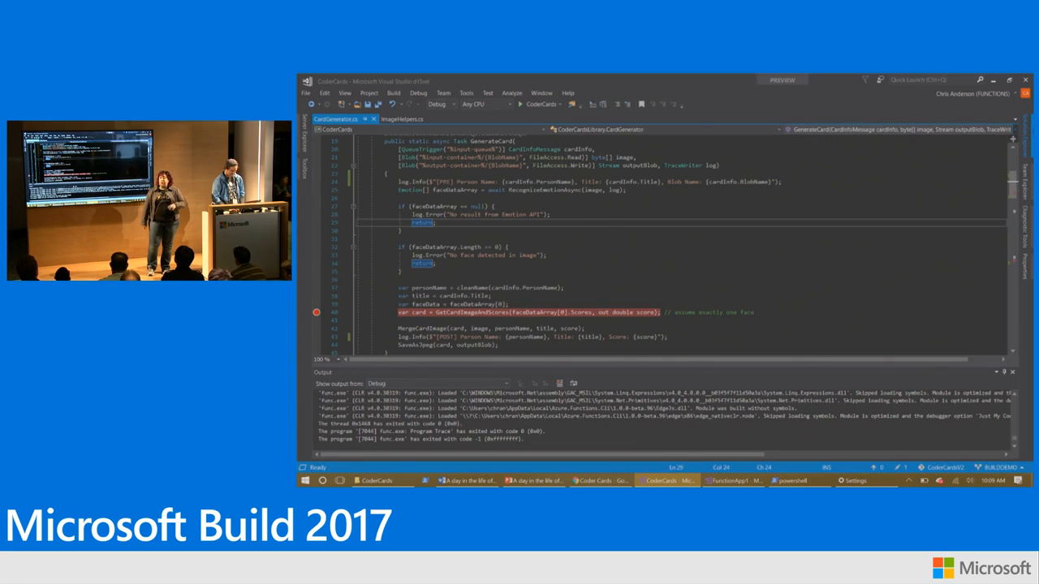
Publish the CoderCards project to the dev Azure Functions site and switch to the Coder Cards browser window.
right_click(925, 162)
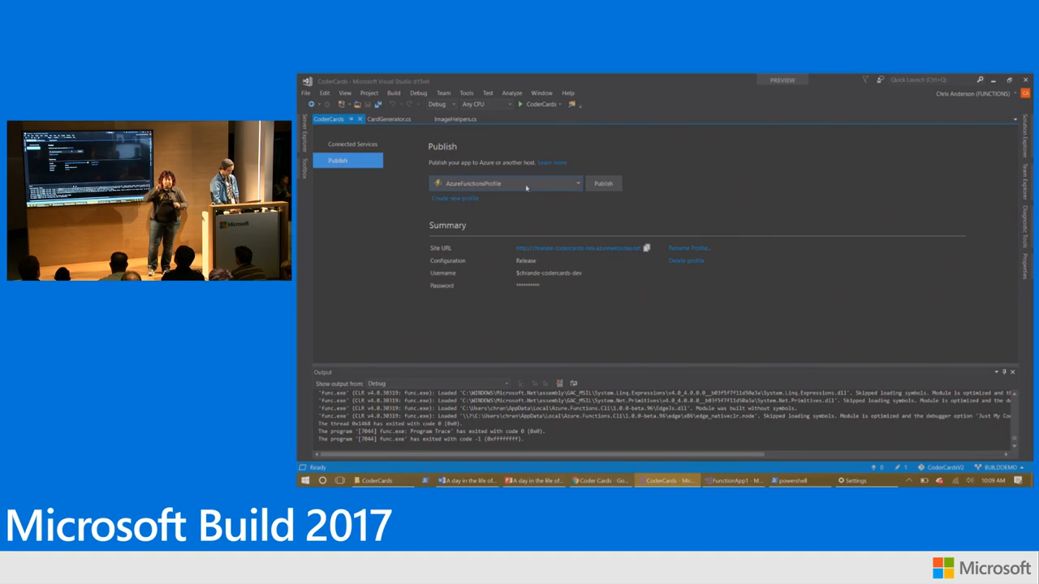
mouse_move(561, 253)
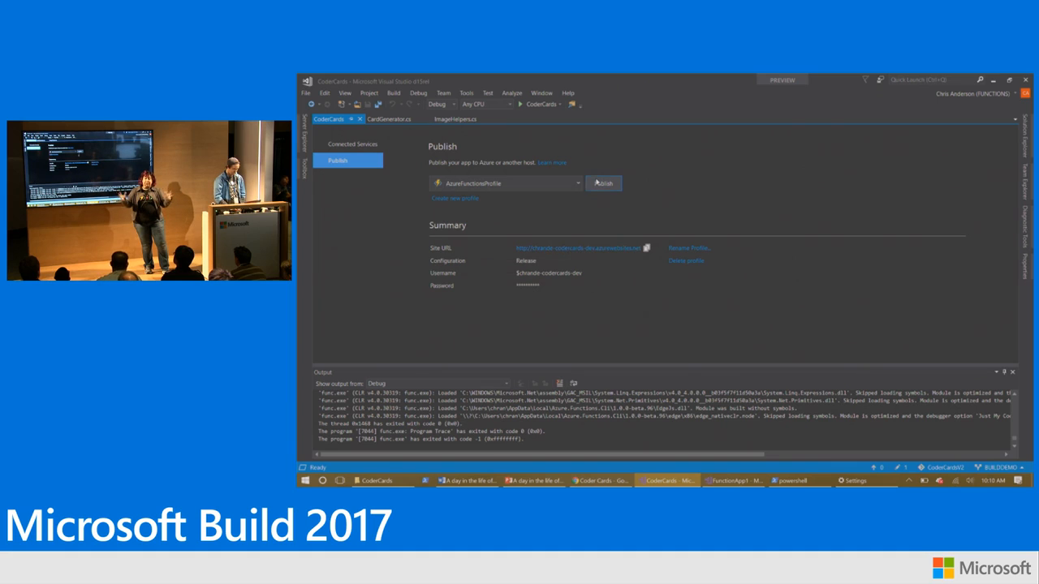
left_click(602, 181)
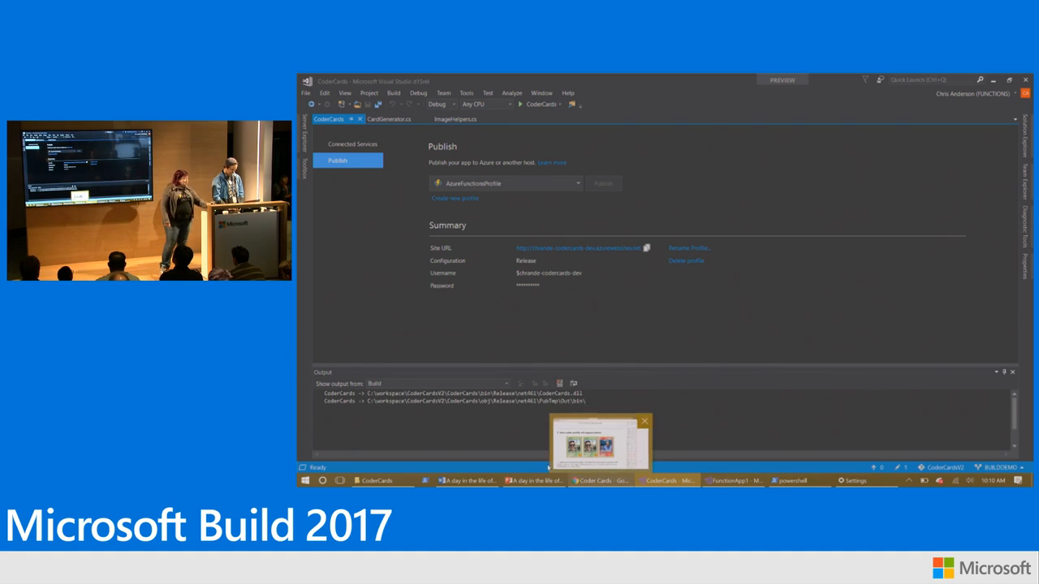
left_click(604, 184)
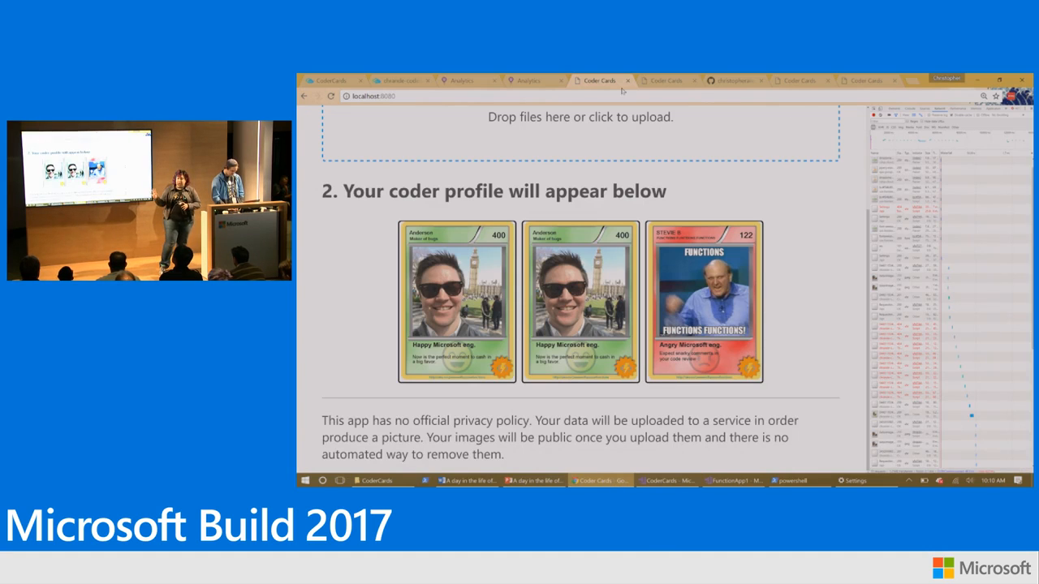
Show the DEV Coder Cards site with the FUNCTIONS FUNCTIONS card, then return to PowerShell.
left_click(665, 81)
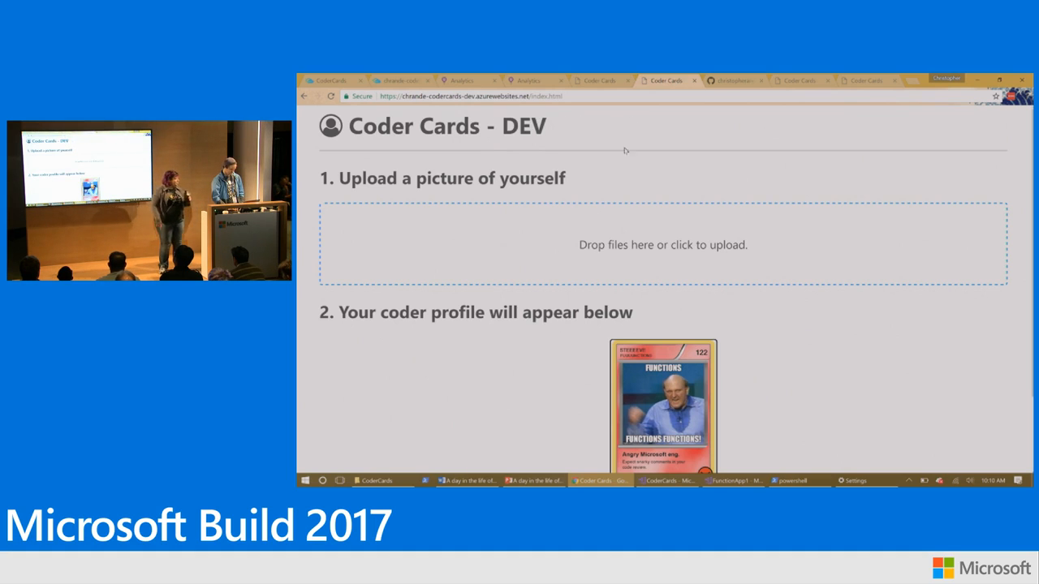
left_click(662, 244)
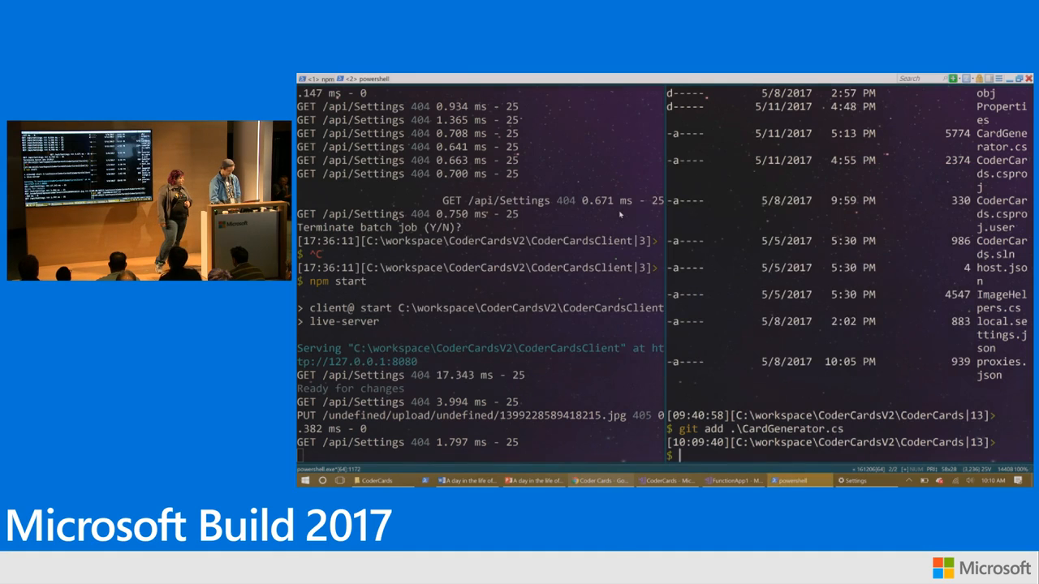
Run git commit -m 'Fixed the trim issue' and git push origin BUILDDEMO, then return to the DEV site.
type("git comm")
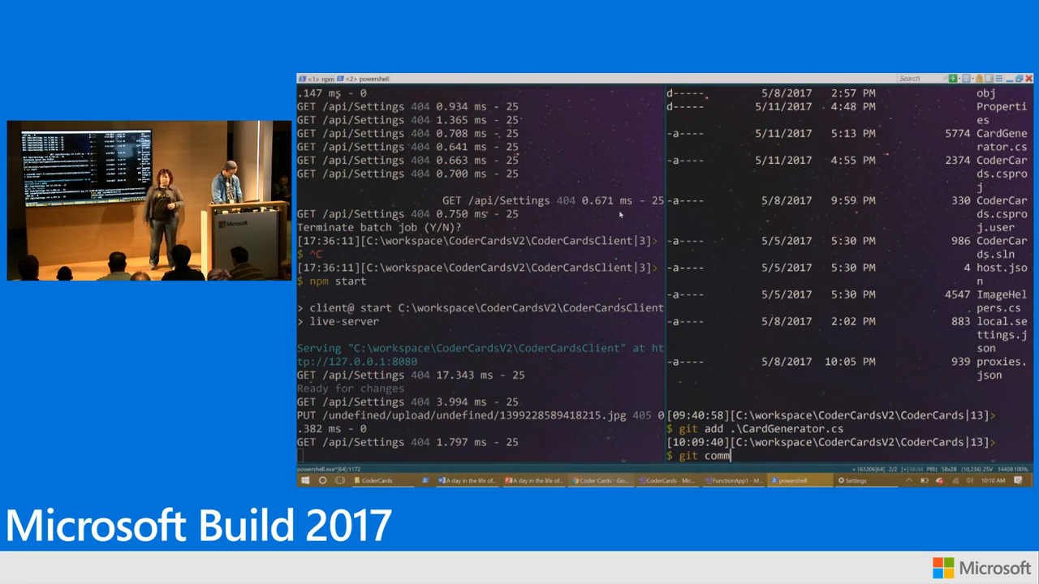
type("it -m 'Fixed the trim issue")
type("git")
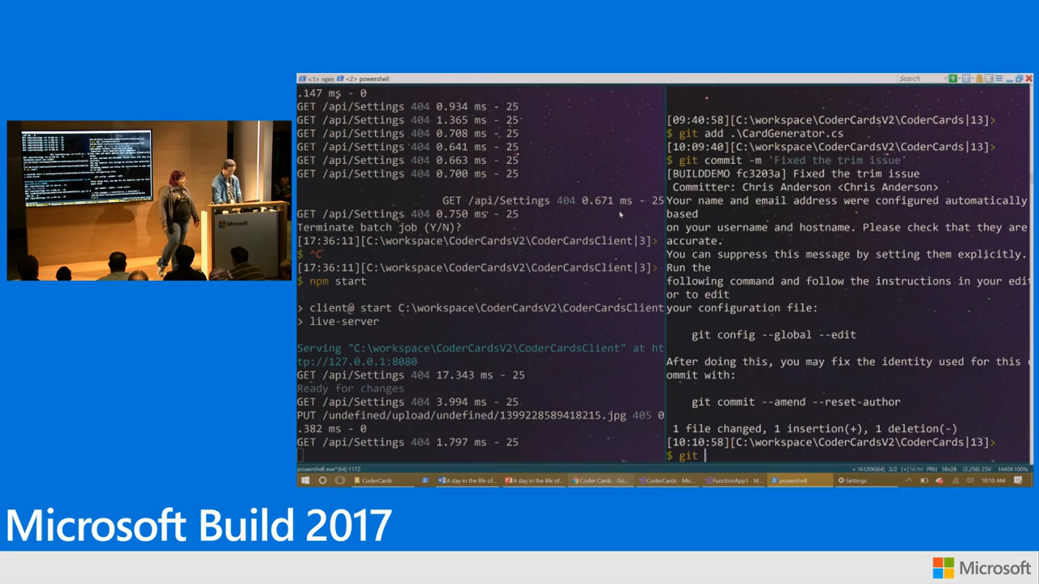
type("push origin BUILDDEMO")
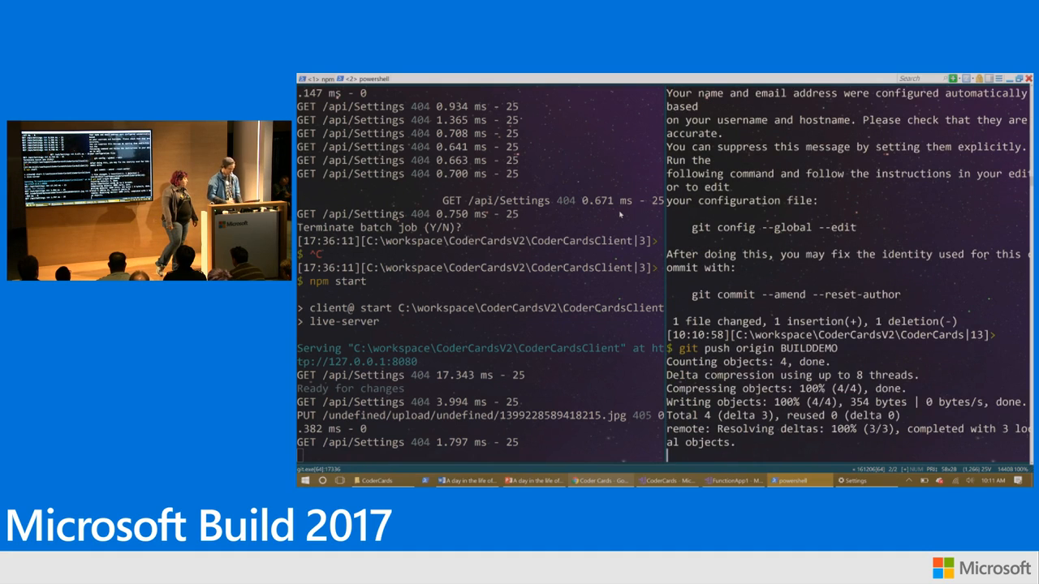
left_click(599, 481)
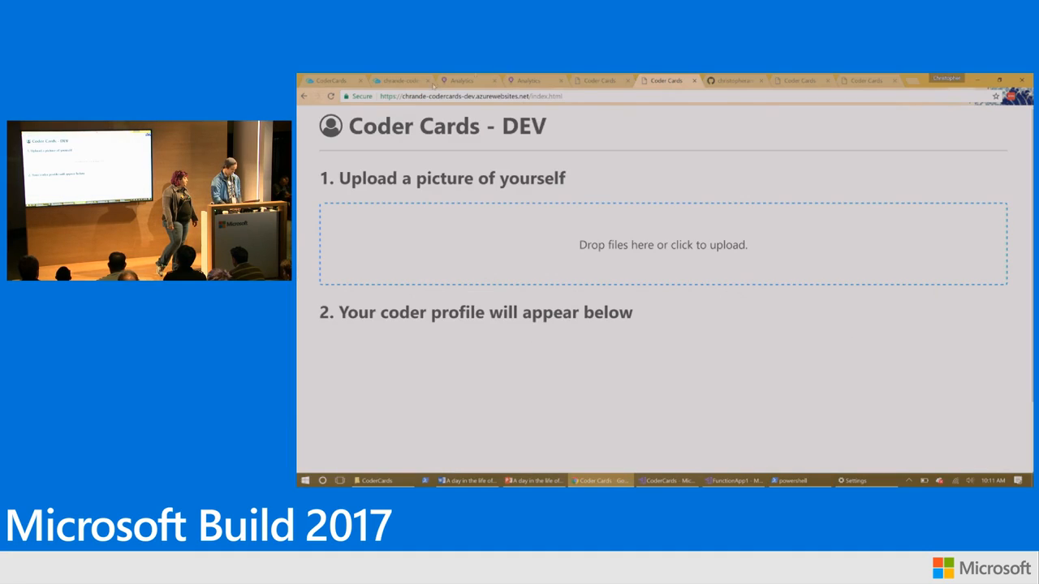
Show the Azure Portal Deployments blade for the stage app with 'Fixed the trim issue' building.
left_click(327, 82)
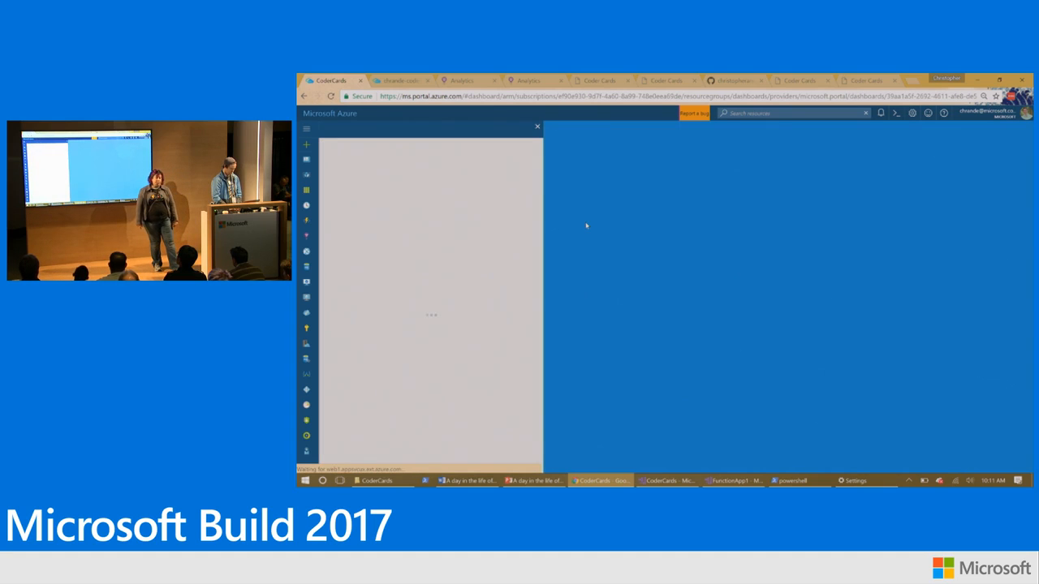
left_click(536, 127)
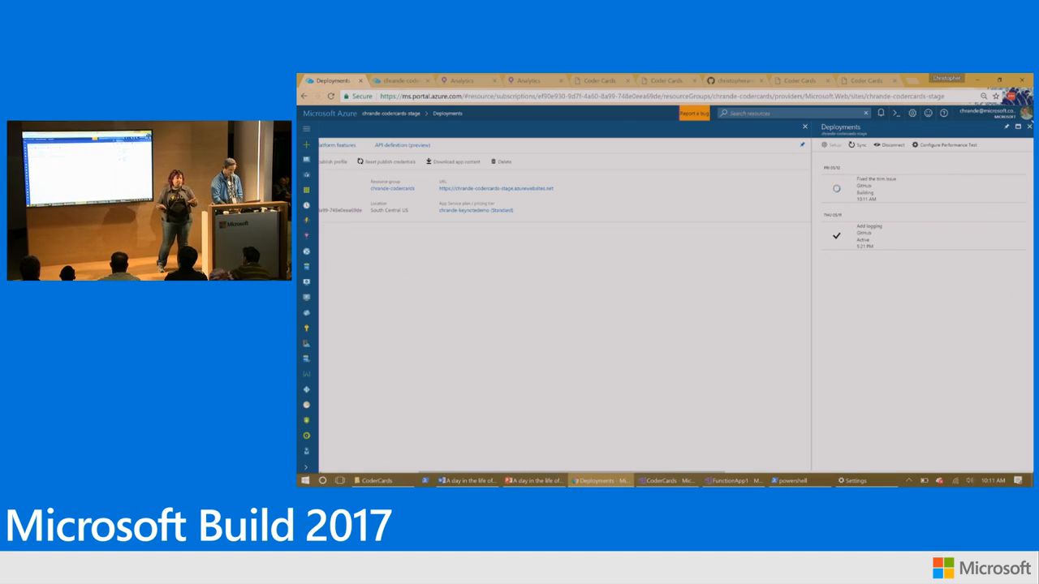
Present the Deployment process slide in PowerPoint, then show the CoderCardsV2 GitHub repository.
key("alt+tab")
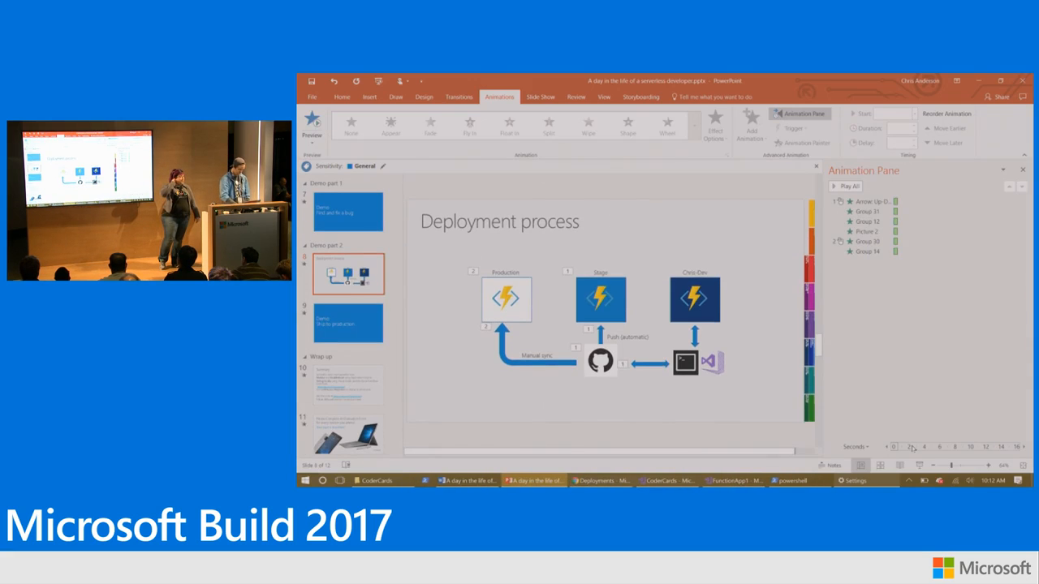
left_click(601, 481)
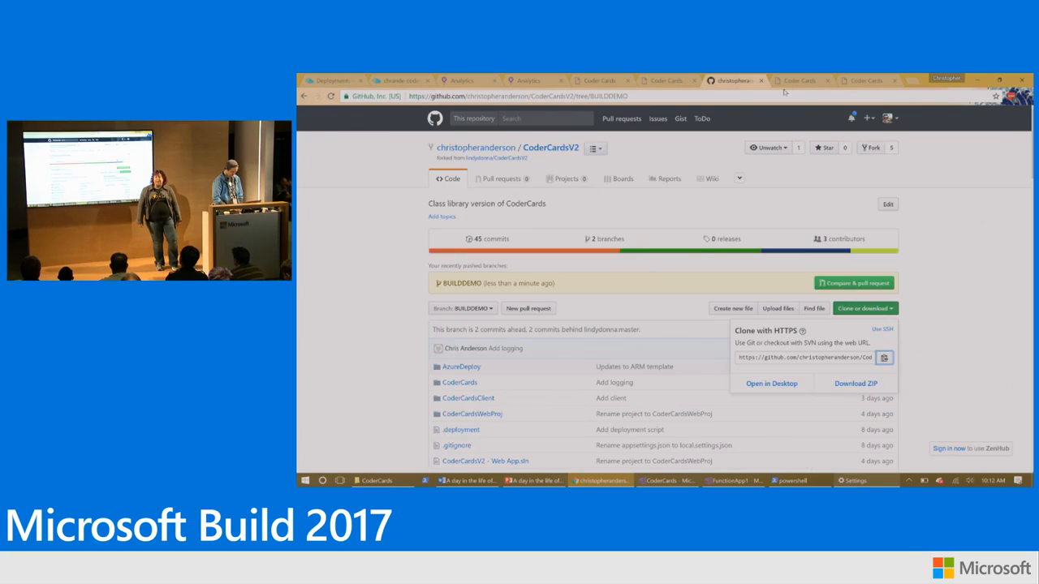
left_click(798, 80)
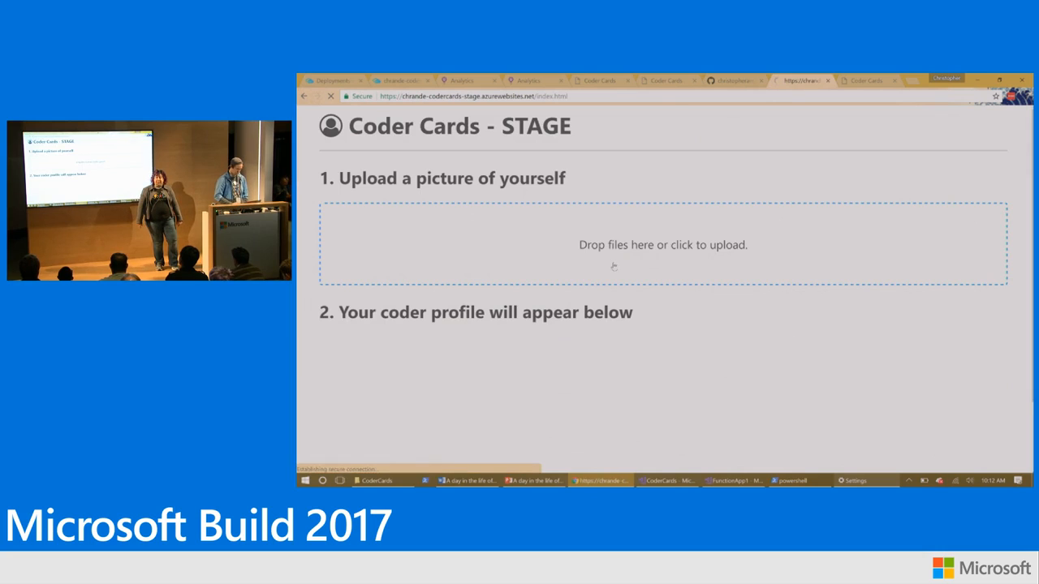
left_click(663, 243)
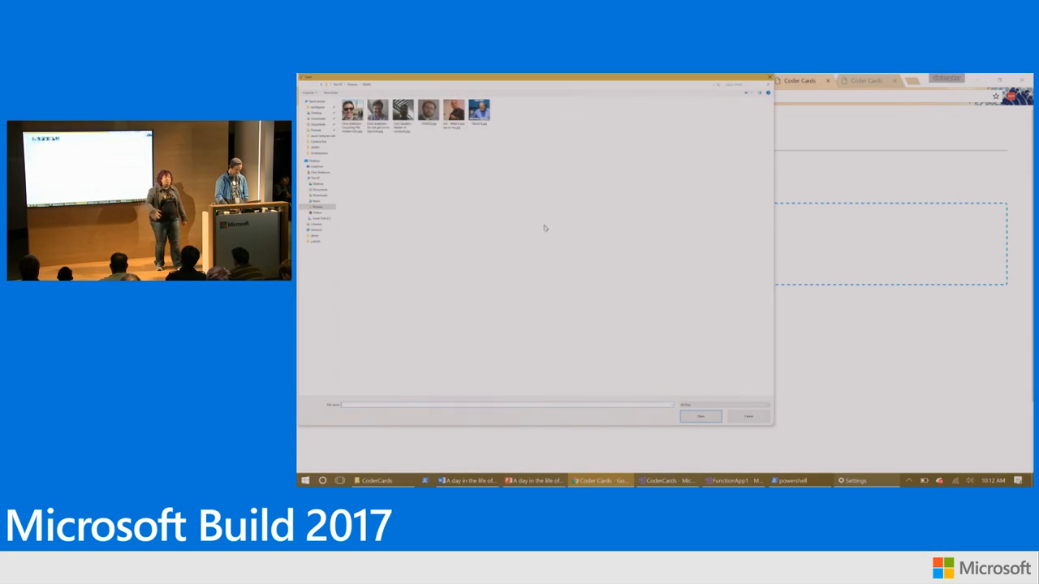
left_click(349, 110)
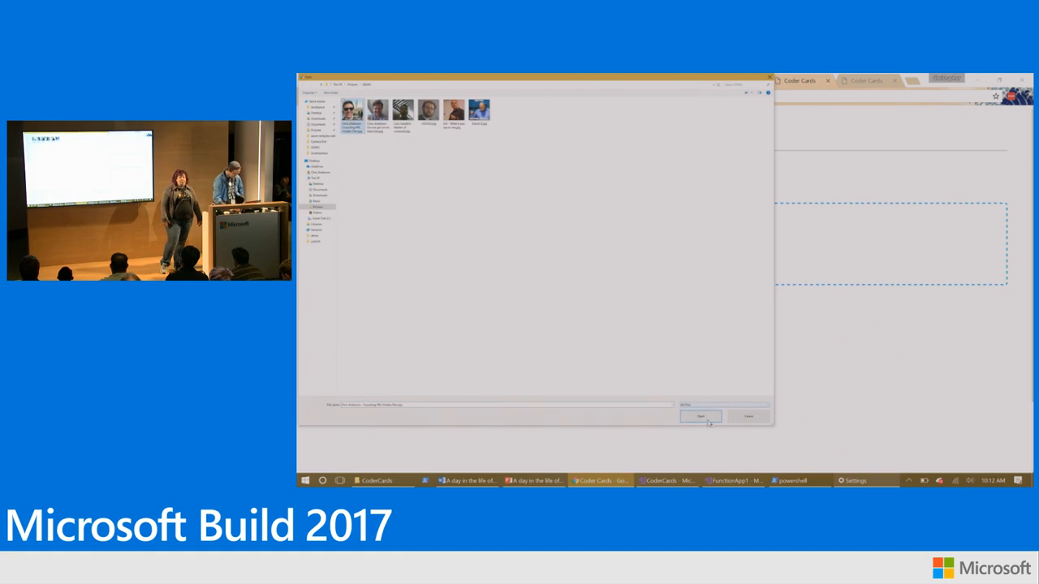
left_click(700, 415)
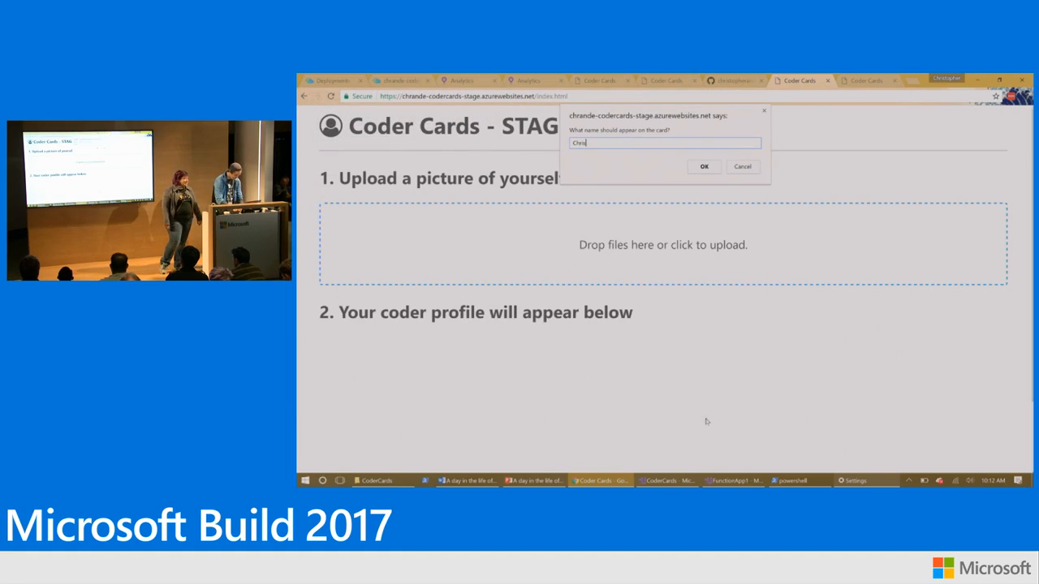
left_click(705, 165)
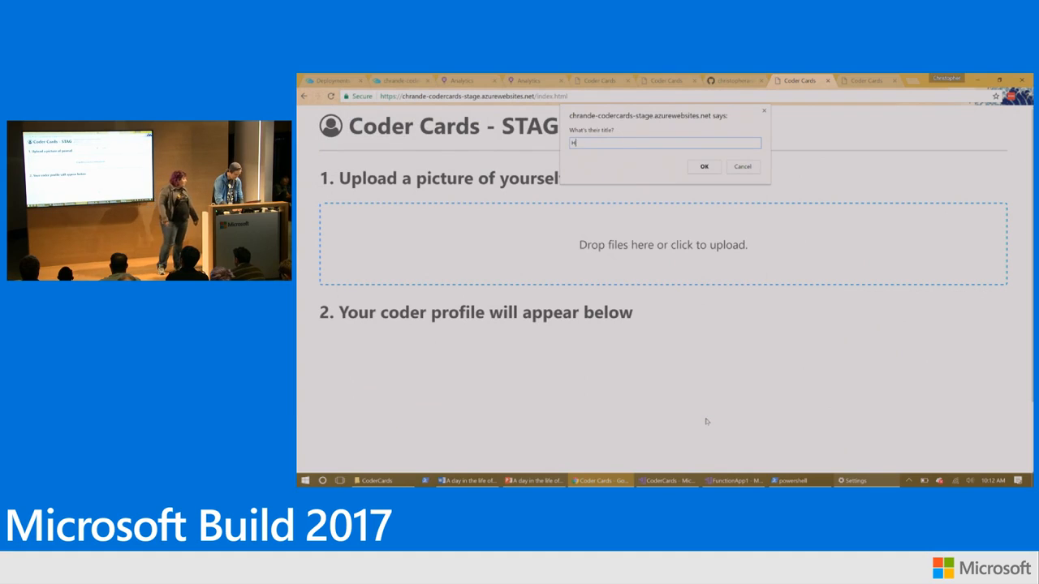
type("Happy he h")
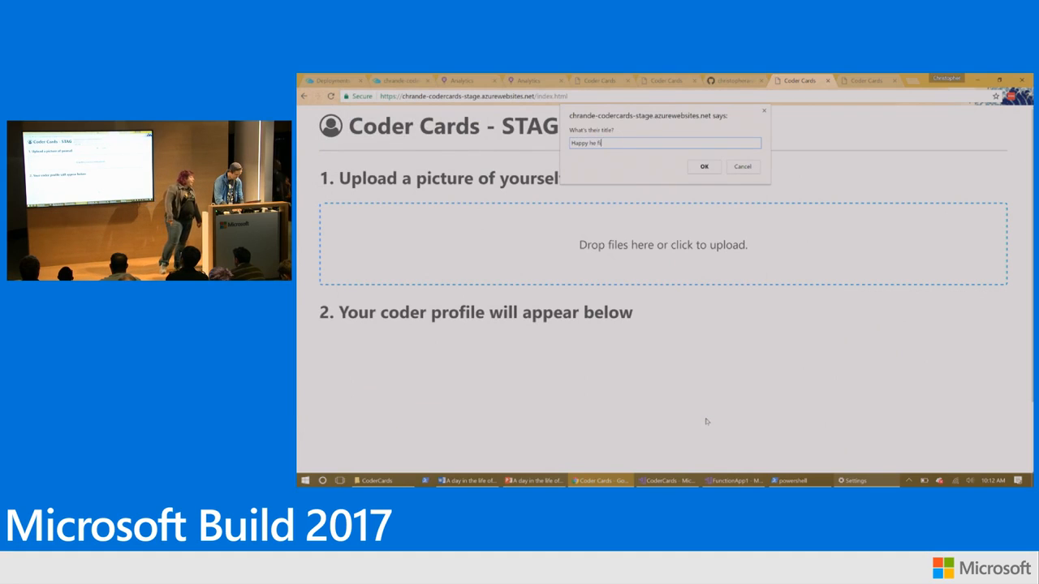
left_click(703, 165)
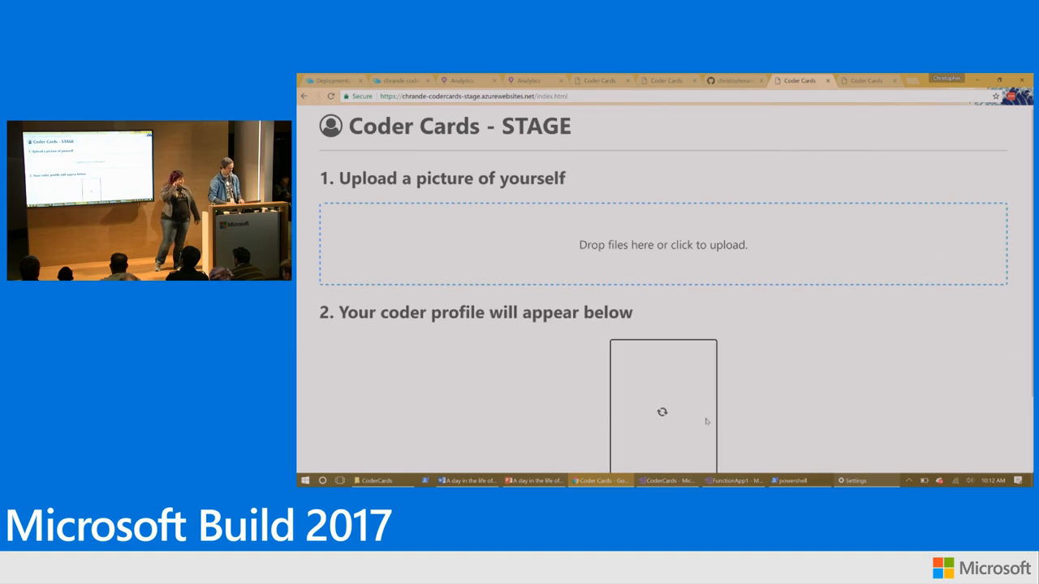
mouse_move(665, 391)
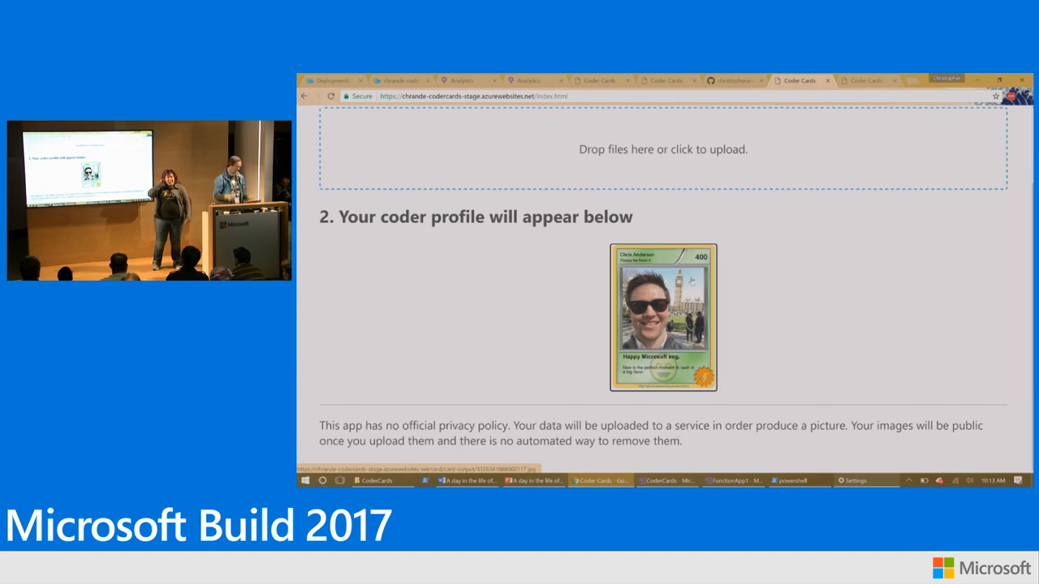
key("Alt+Tab")
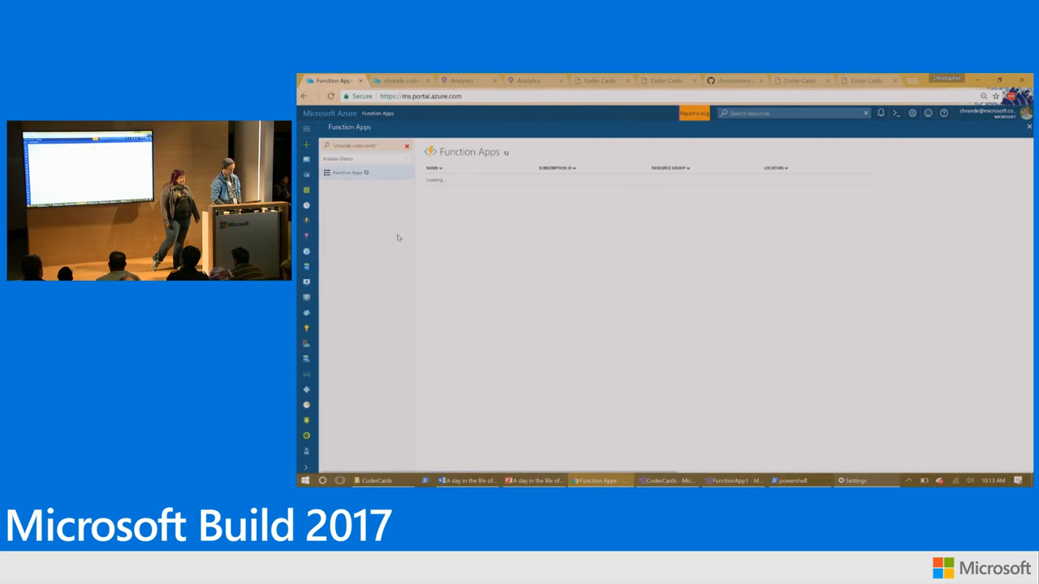
Show the production CoderCards app's deployment history with a pending GitHub deployment.
left_click(357, 185)
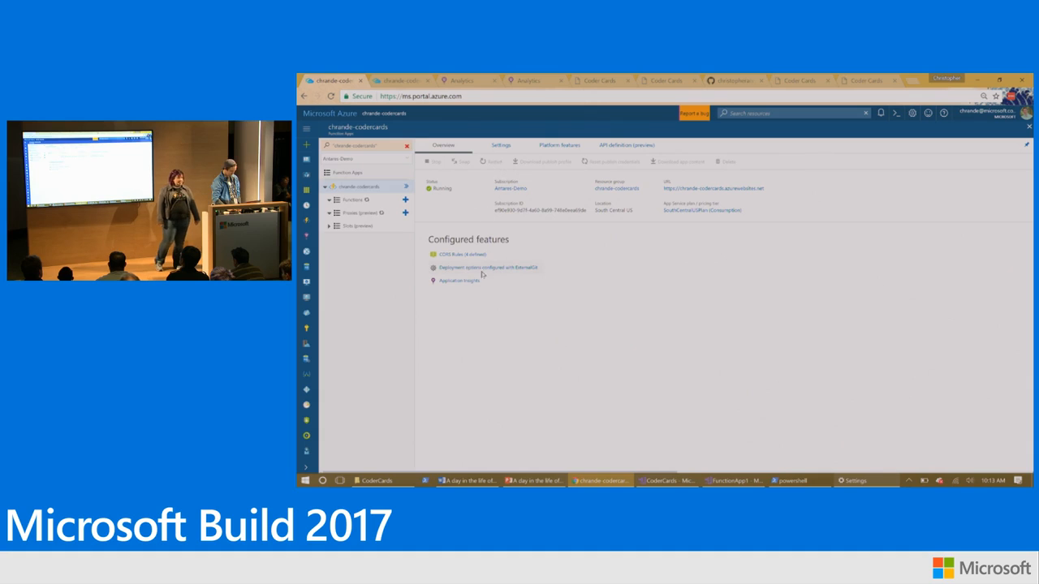
left_click(487, 267)
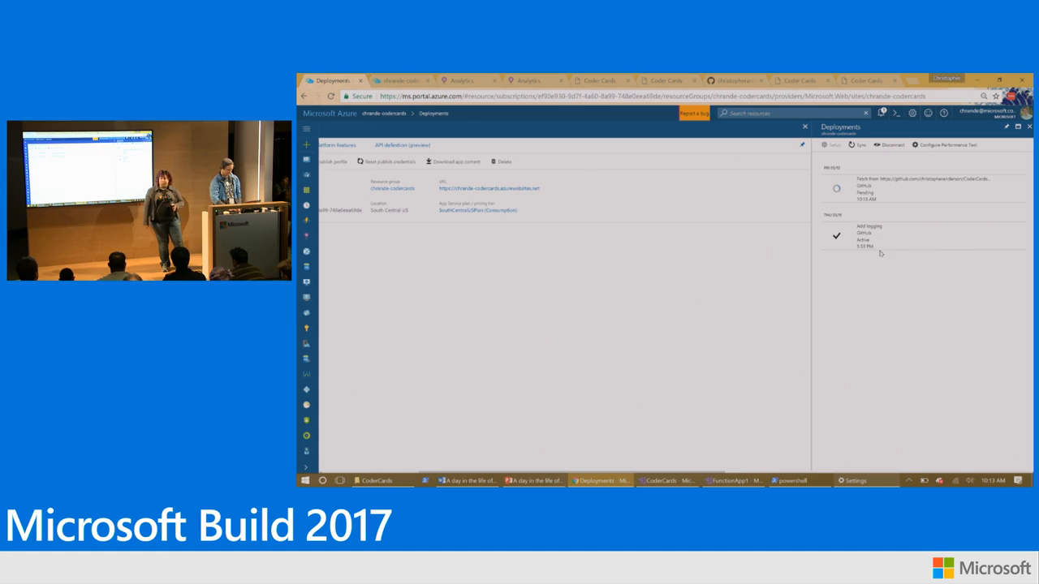
mouse_move(604, 414)
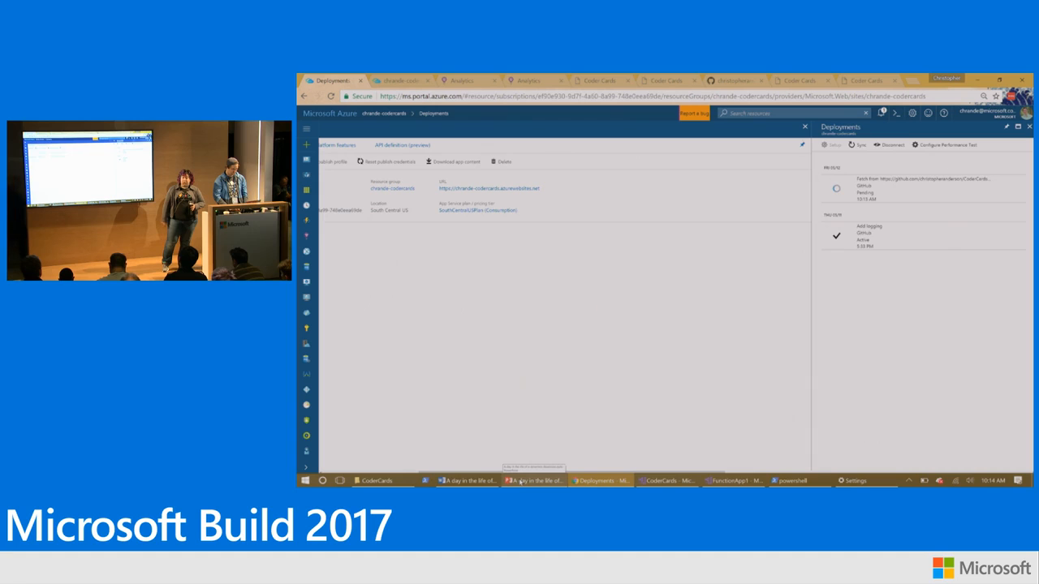
Return to the PowerPoint Deployment process slide after syncing the production app in Azure Portal.
left_click(532, 480)
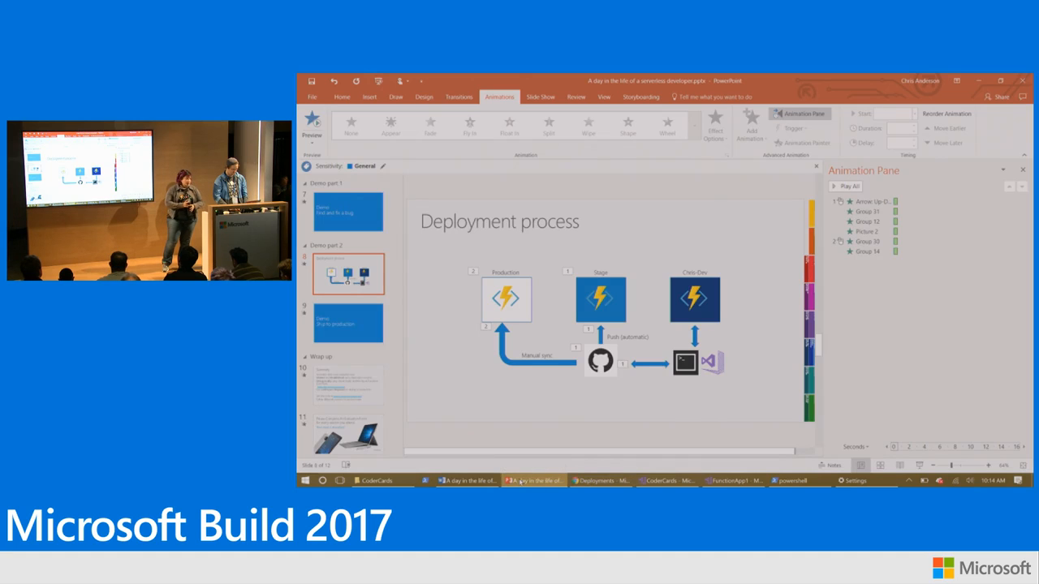